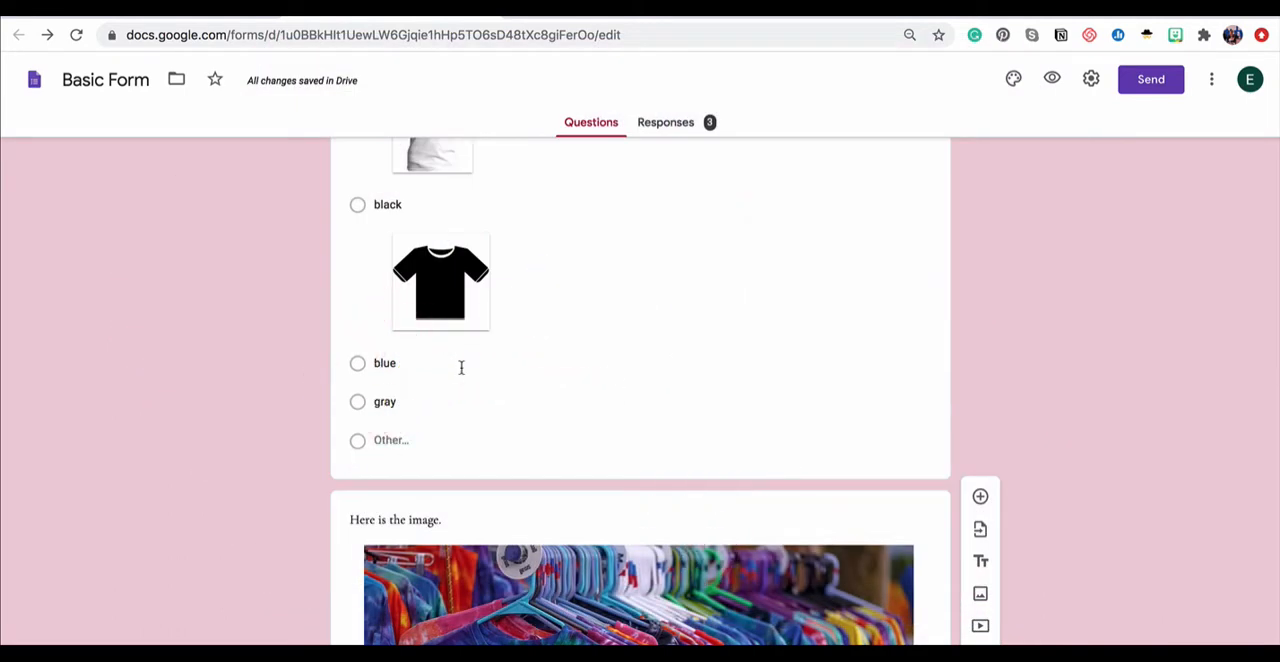
- Turn on response validation for the hyphenated-word question
scroll("up", 3)
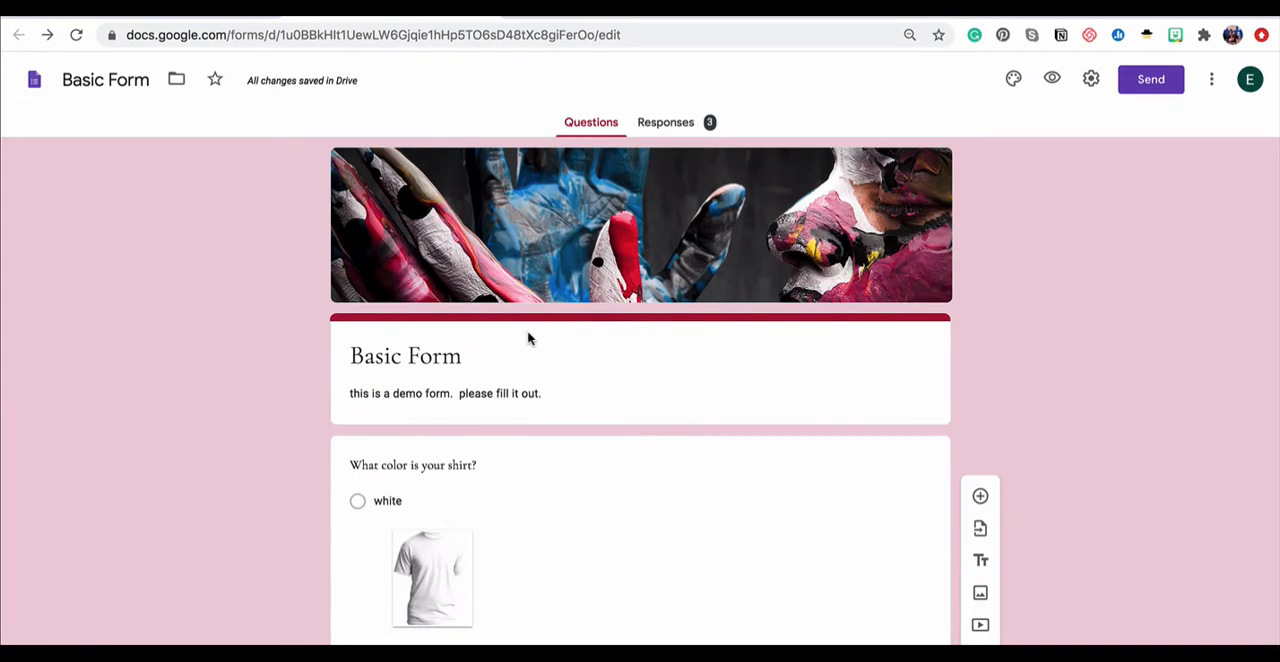
scroll("down", 3)
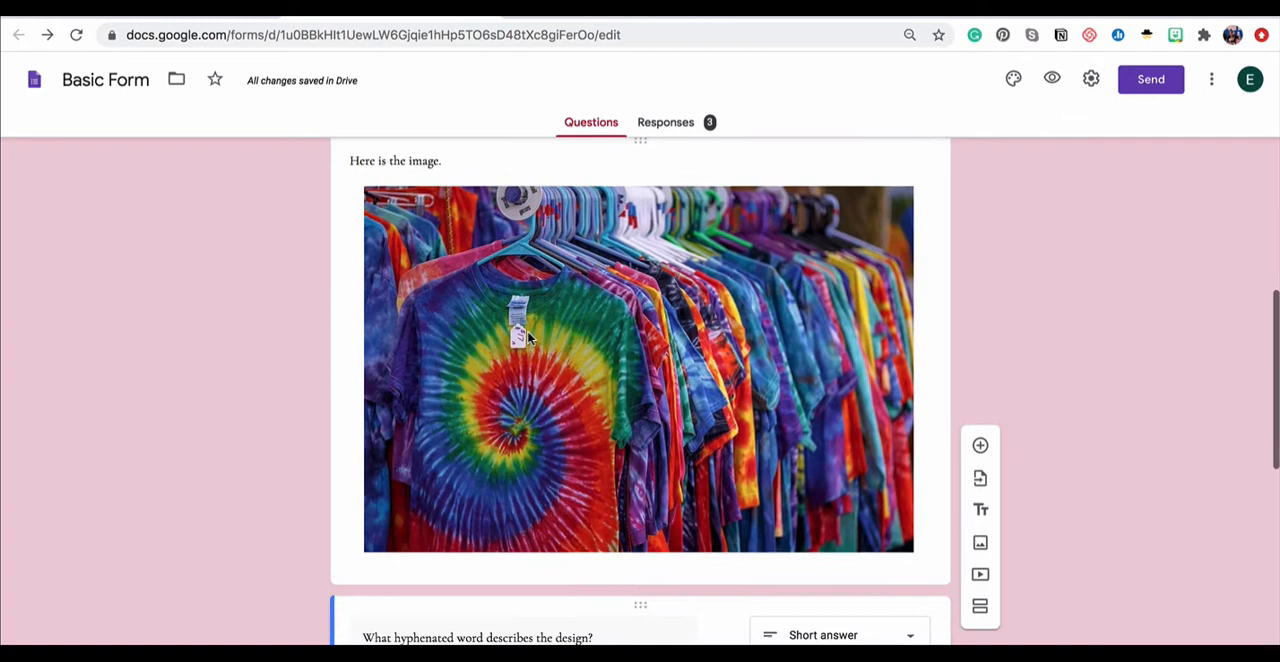
scroll("down", 3)
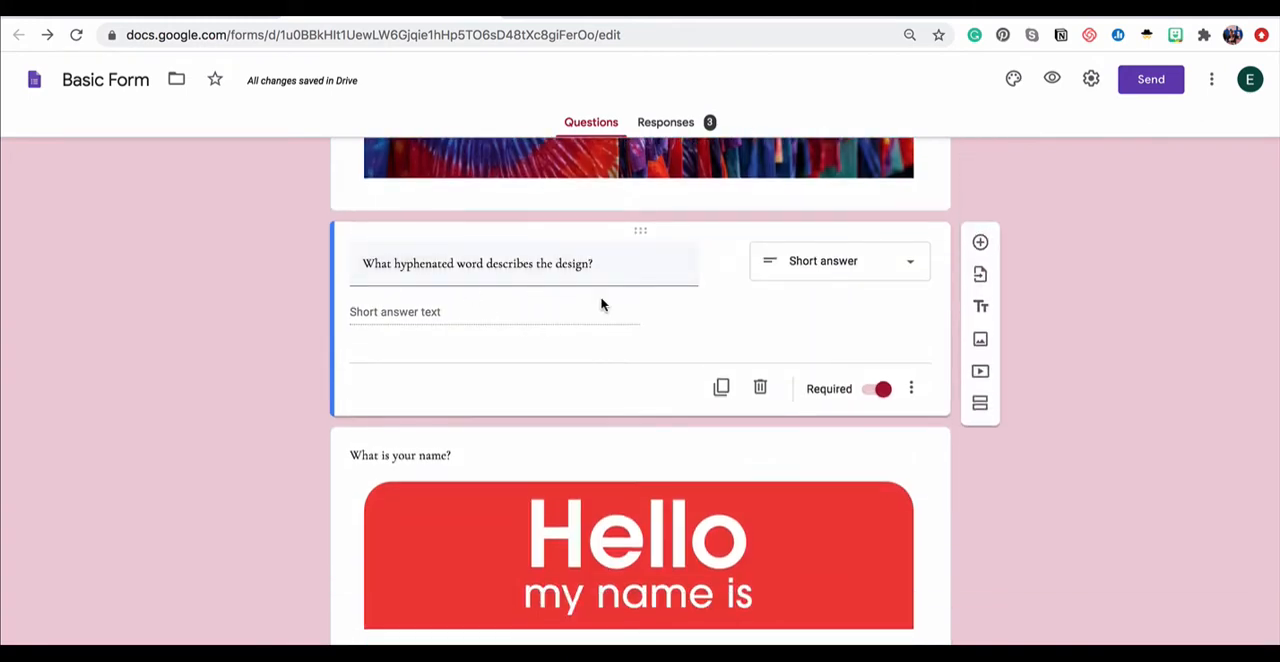
scroll("down", 3)
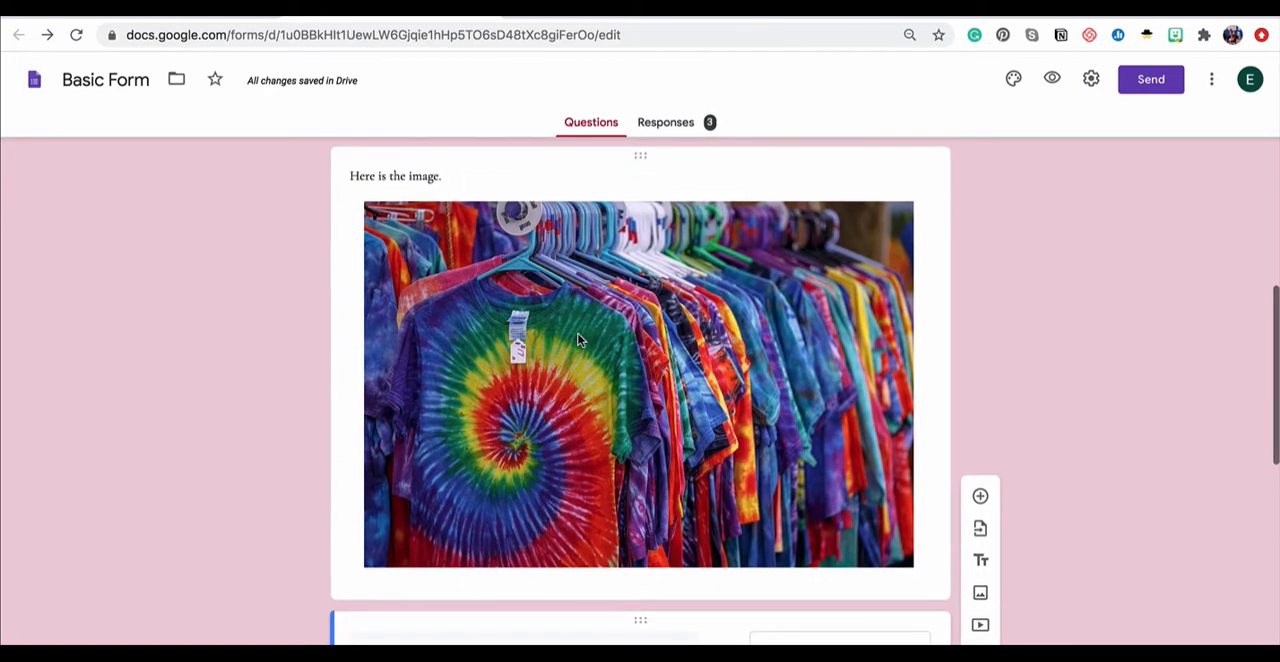
scroll("down", 3)
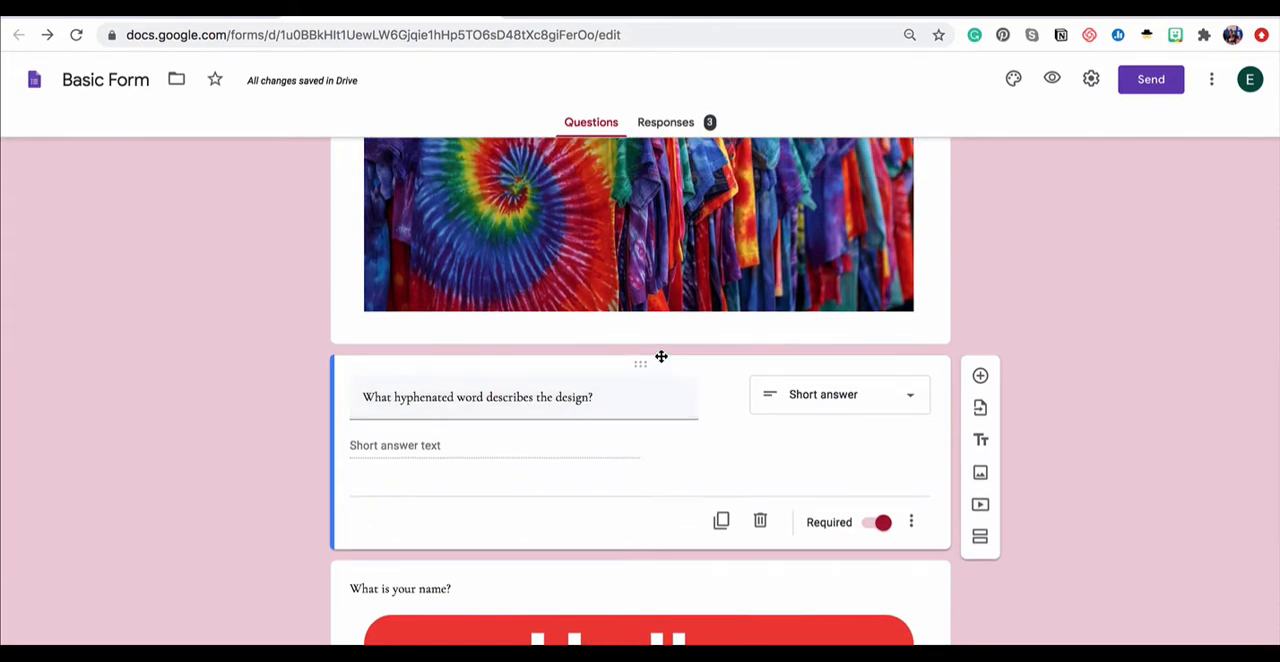
mouse_move(660, 319)
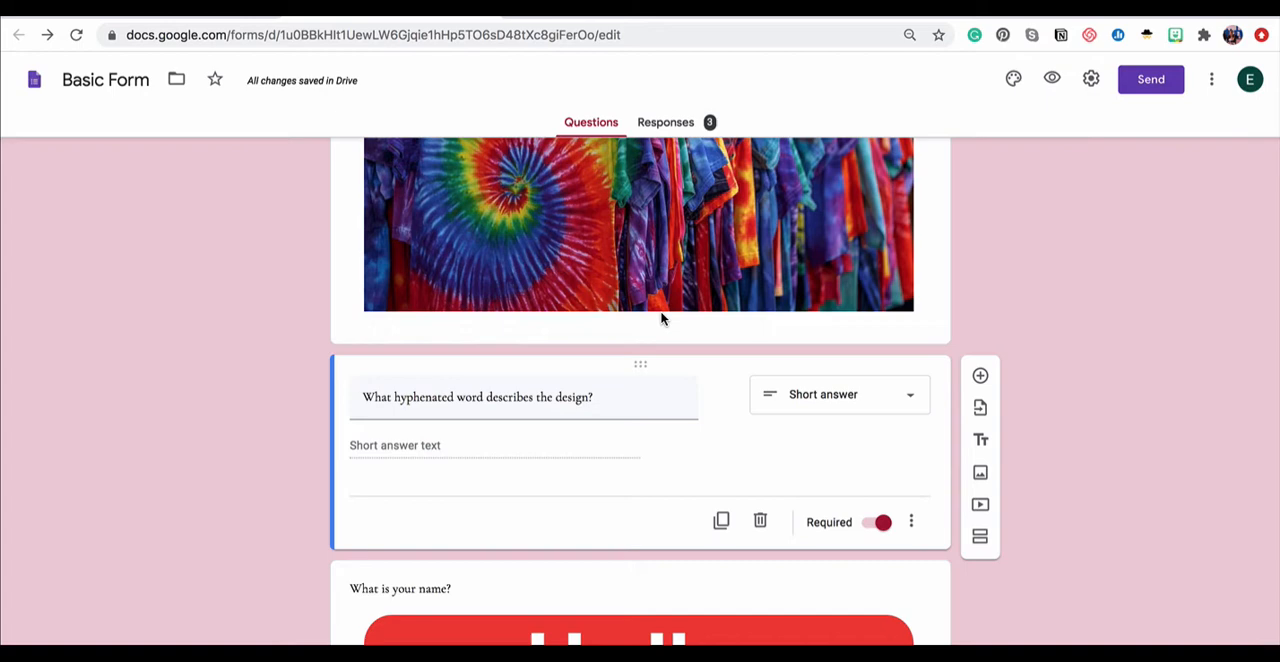
mouse_move(838, 447)
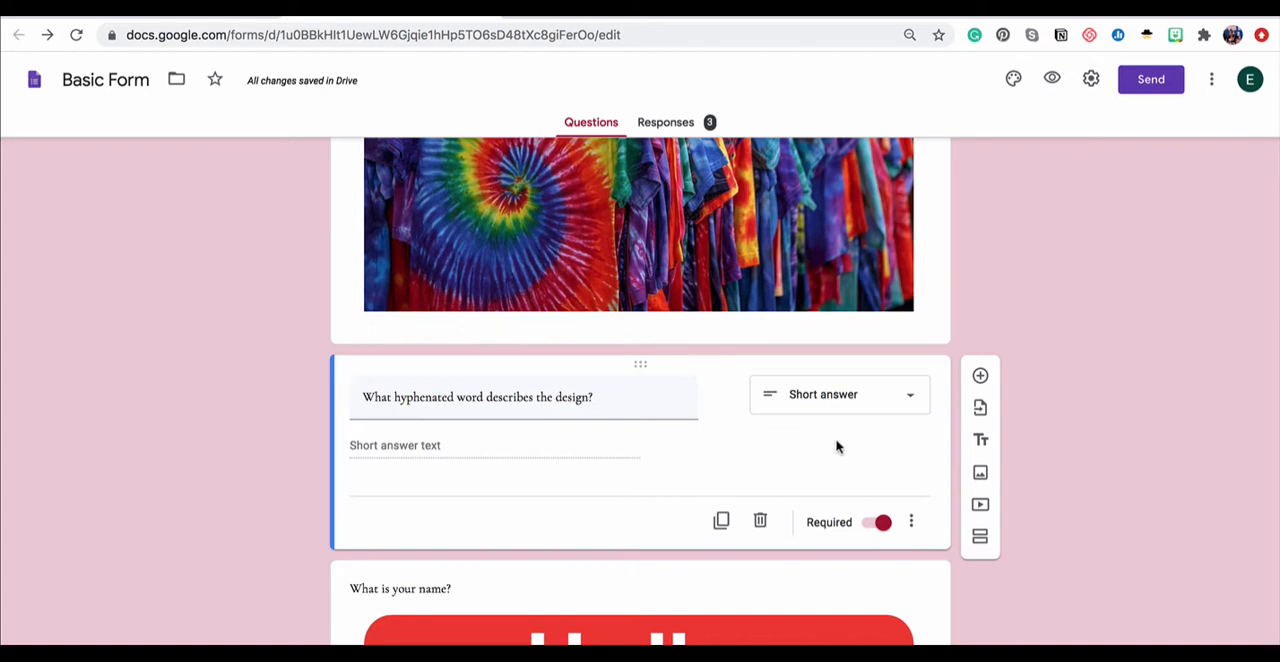
mouse_move(930, 521)
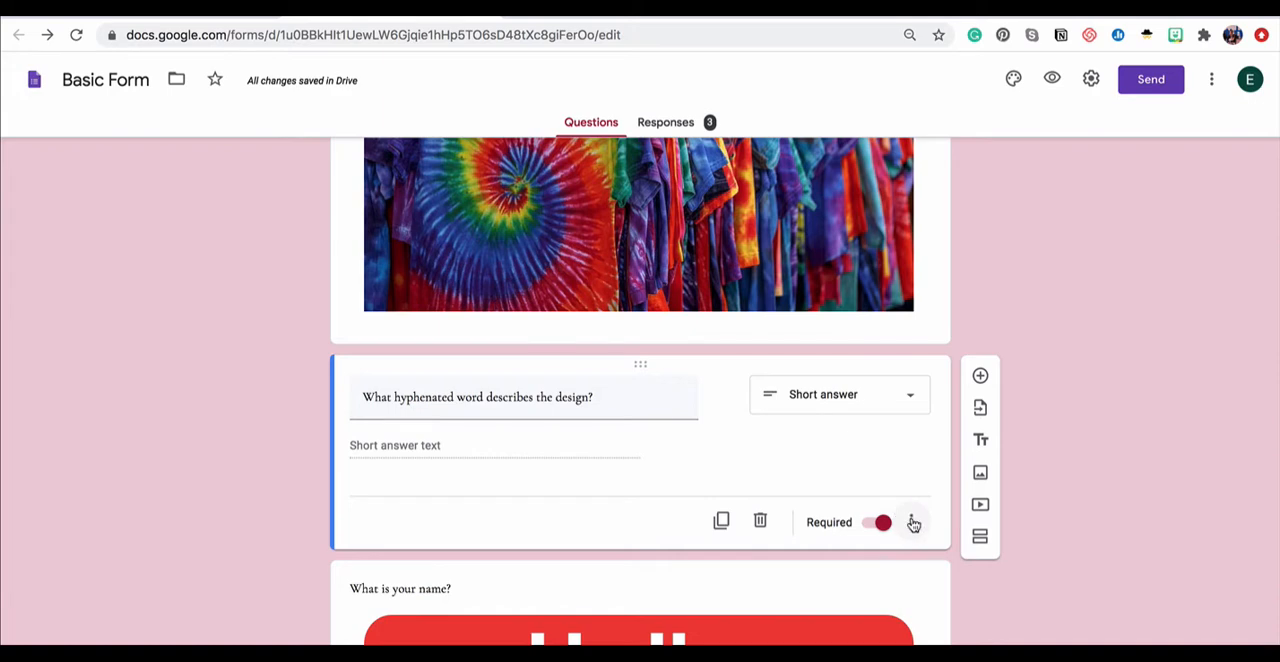
mouse_move(913, 524)
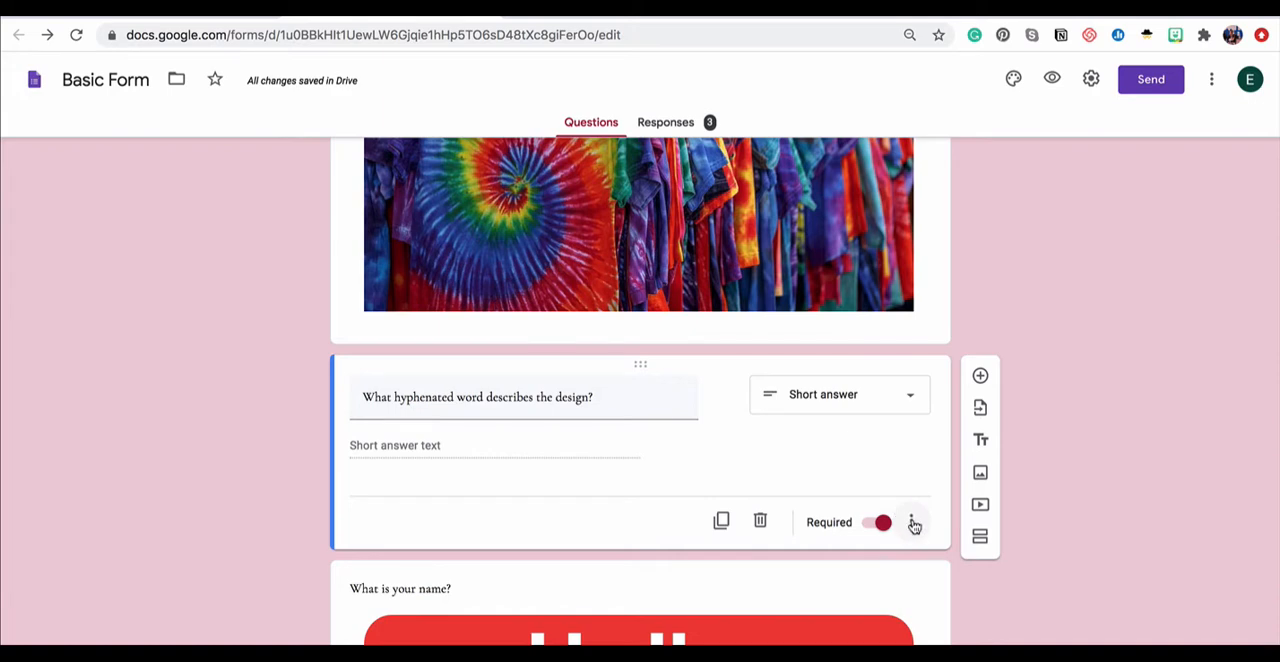
left_click(910, 521)
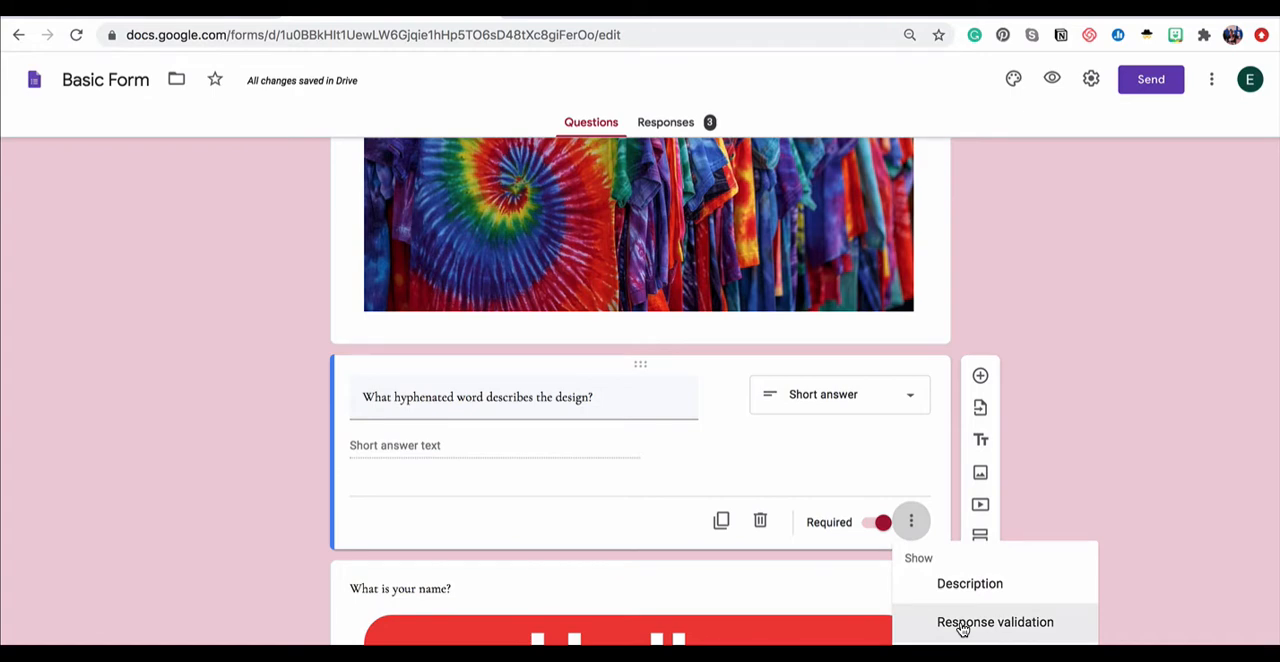
left_click(995, 621)
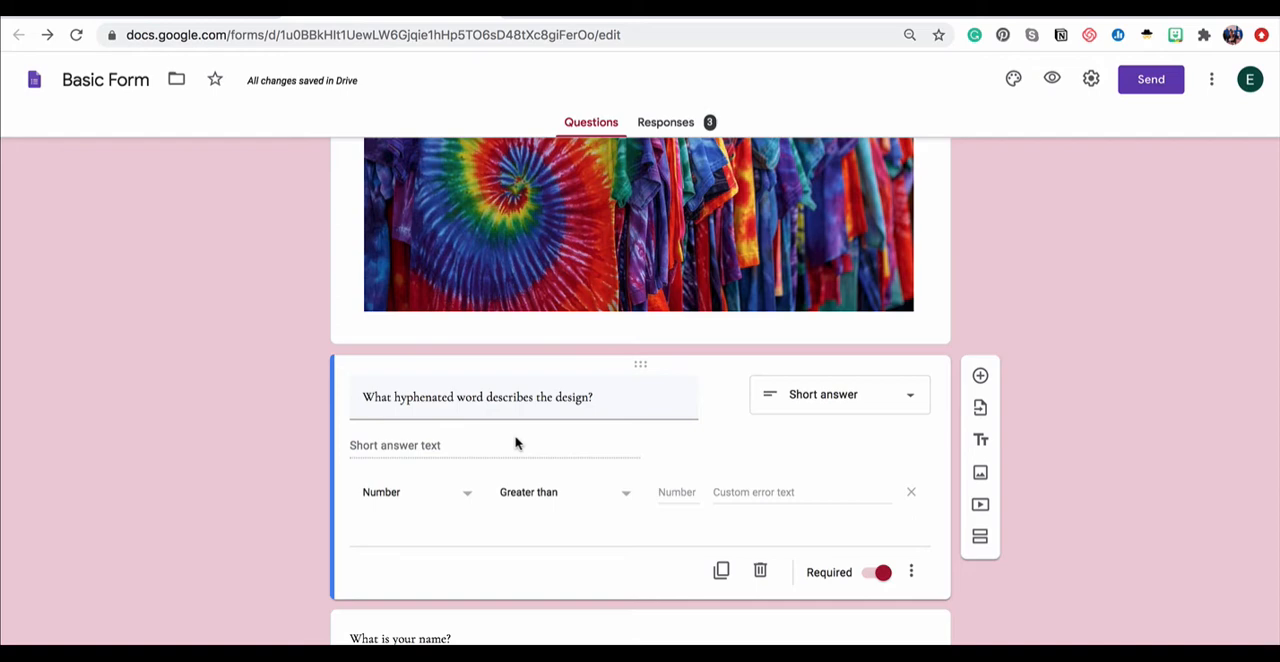
mouse_move(456, 498)
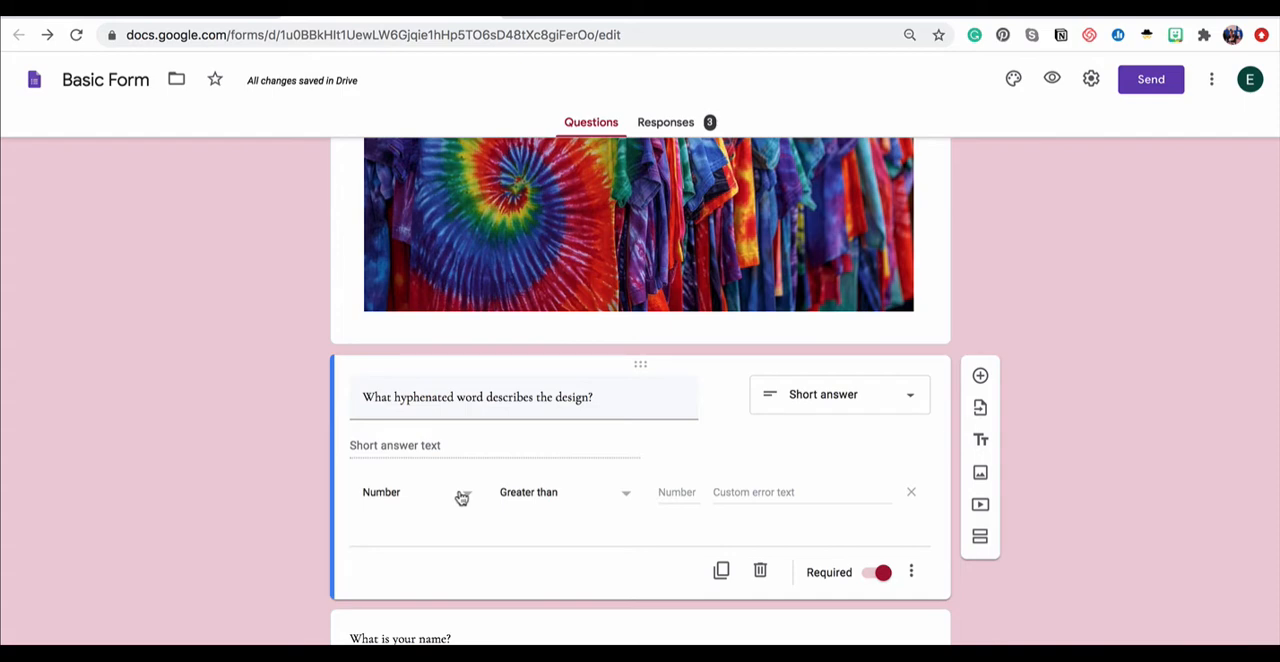
- Switch the validation type from Number to Text and show its conditions
left_click(565, 492)
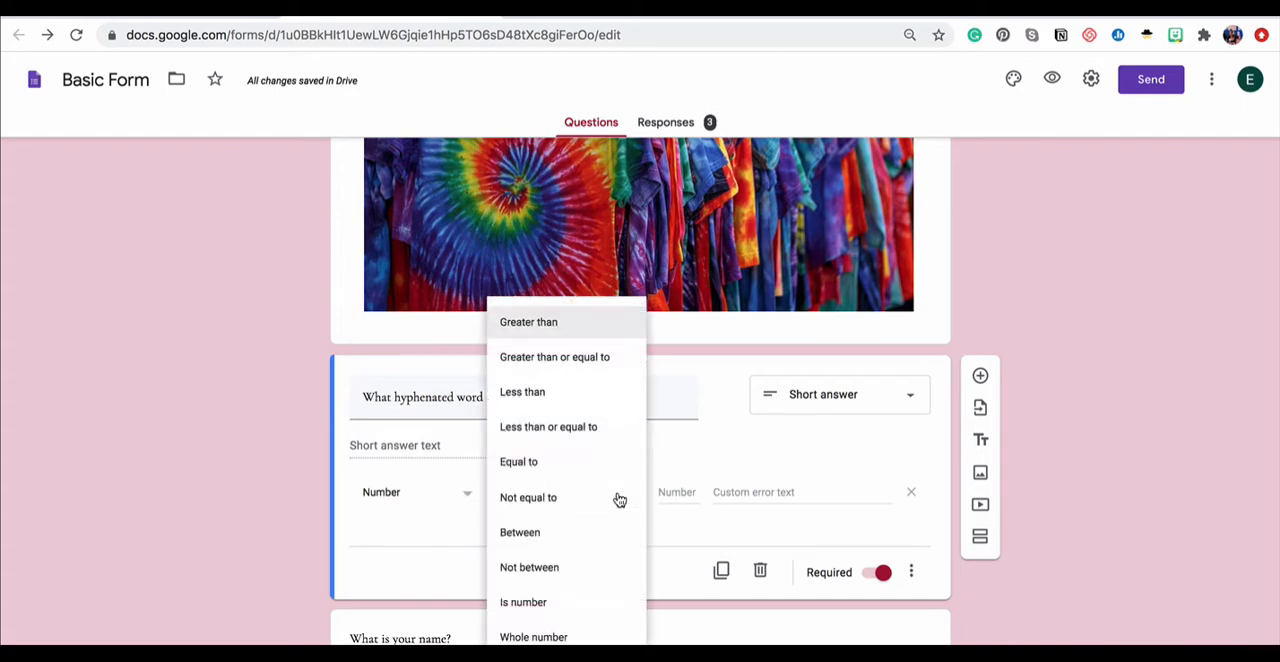
left_click(518, 461)
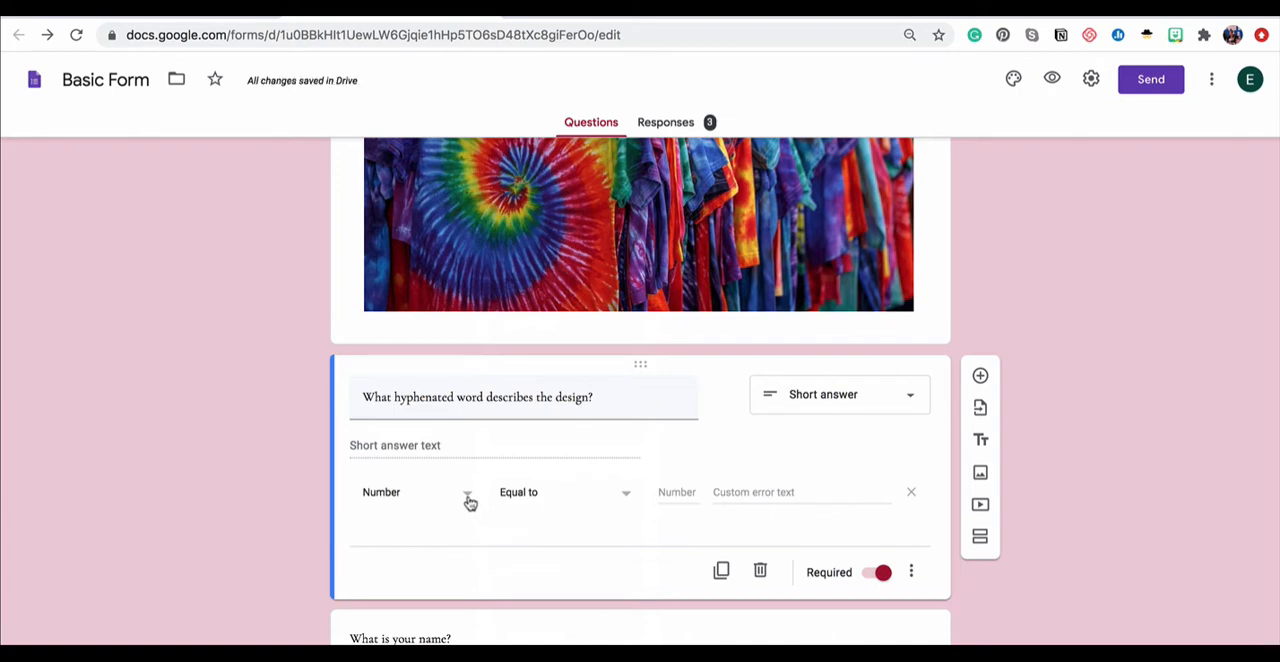
left_click(415, 491)
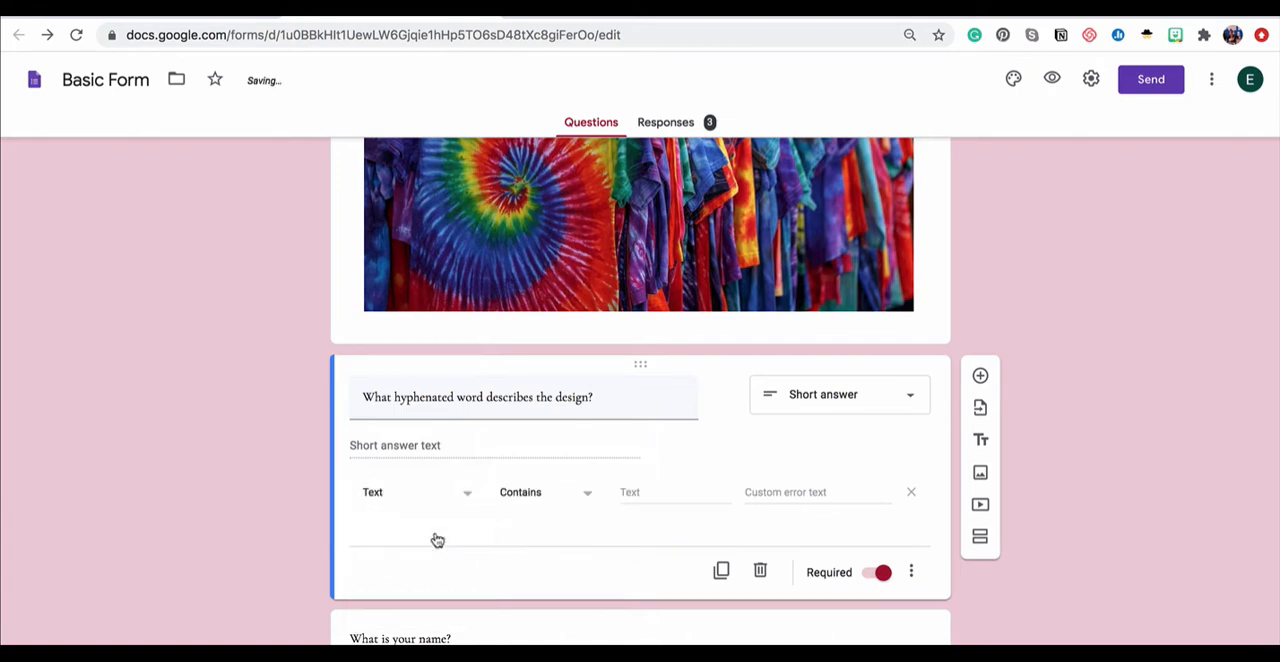
left_click(540, 491)
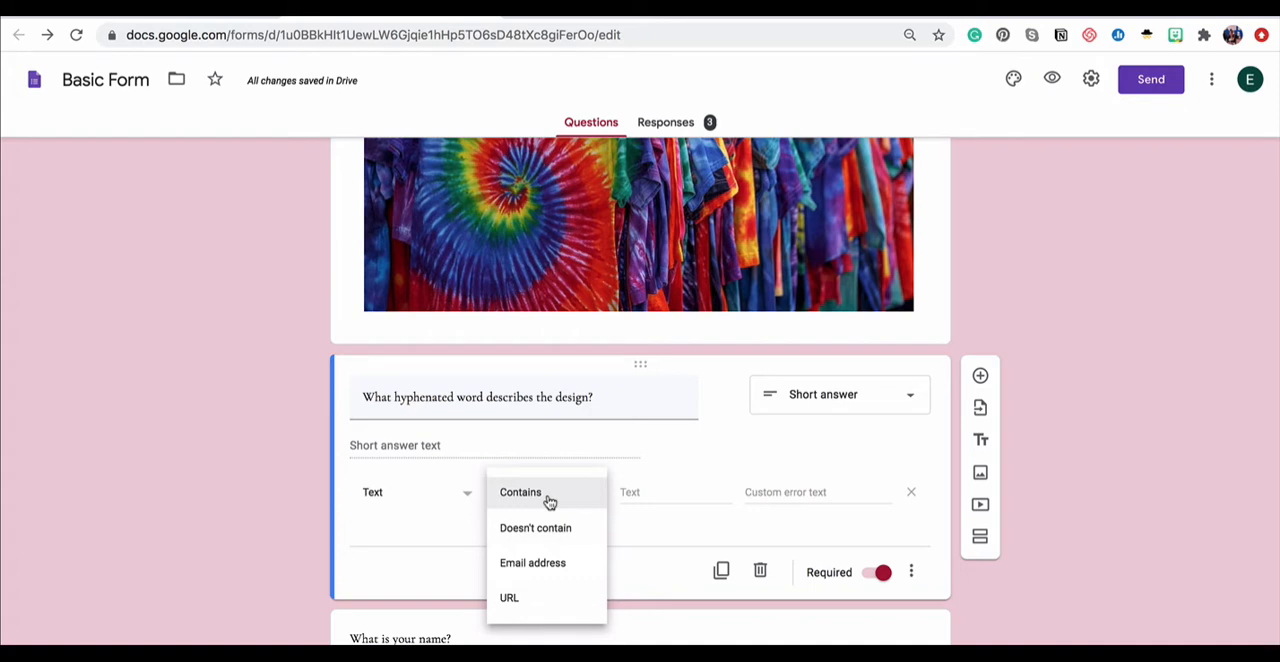
- Require answers containing 'tie-dye', with the custom error text 'Oops'
left_click(520, 492)
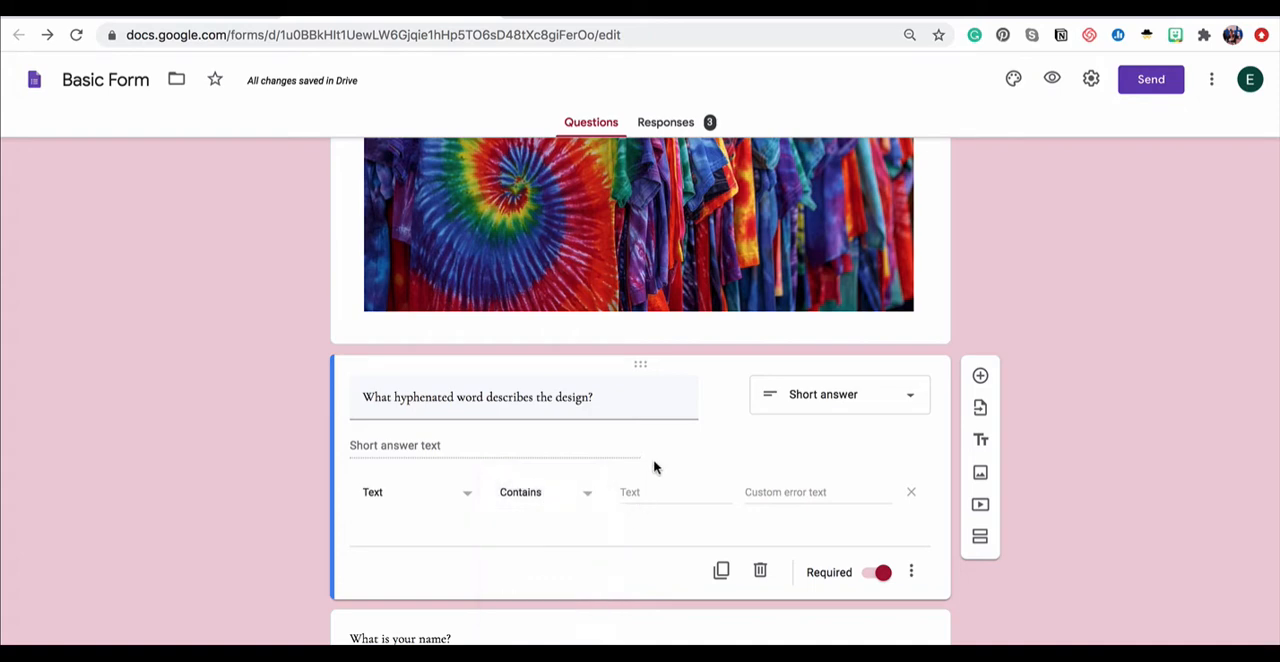
left_click(675, 491)
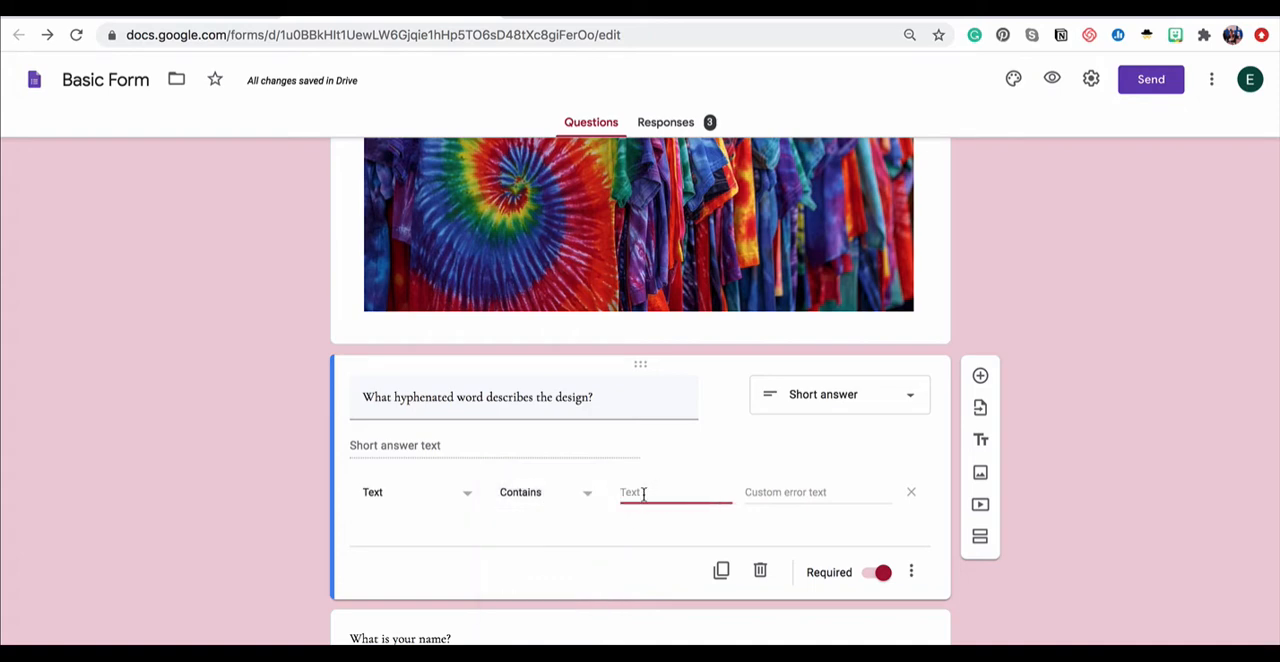
type("tie-dye")
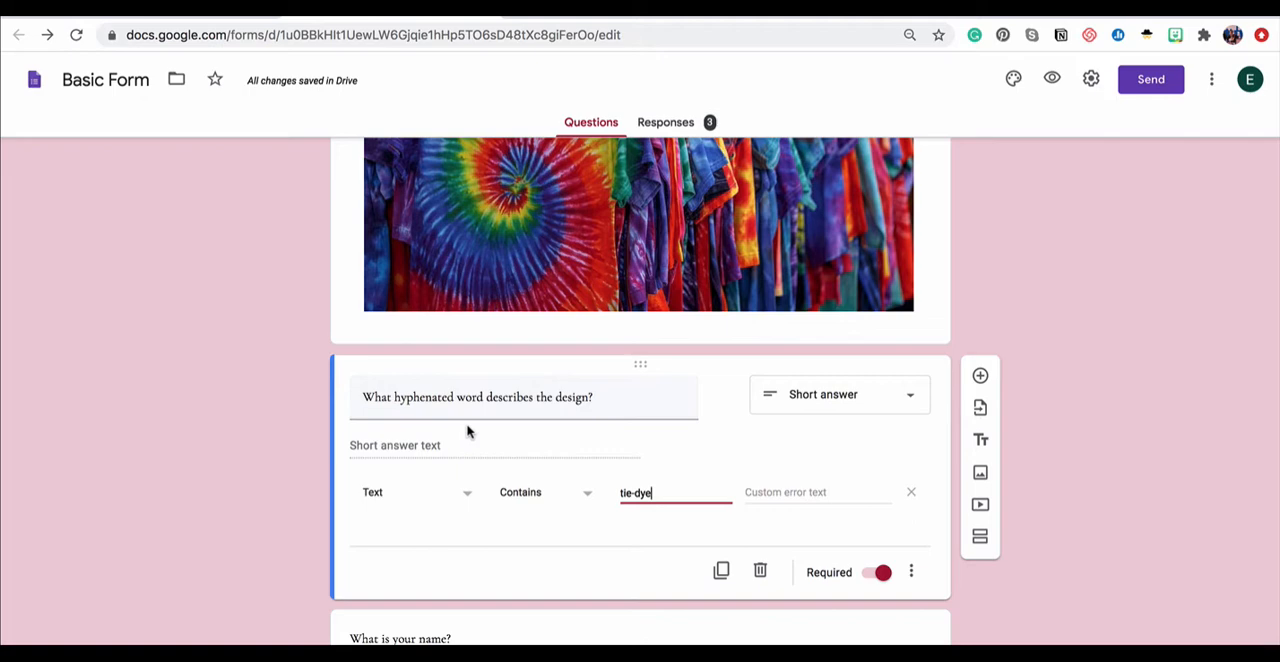
mouse_move(468, 453)
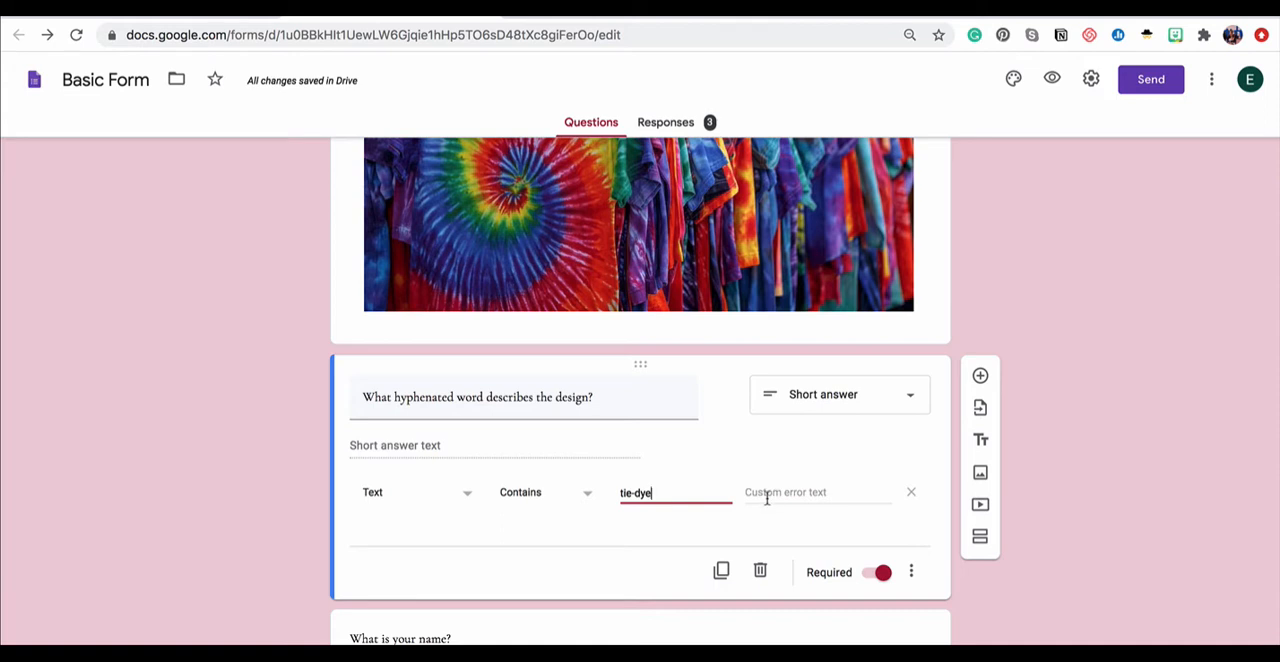
left_click(817, 492)
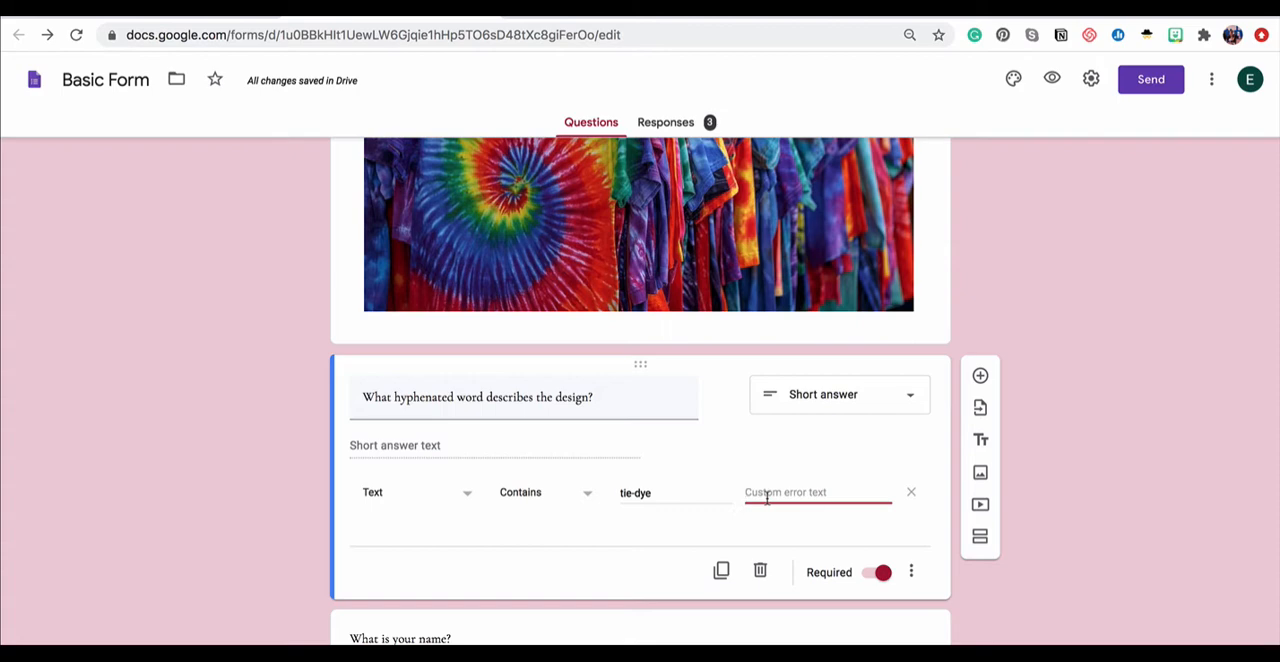
type("Oops!")
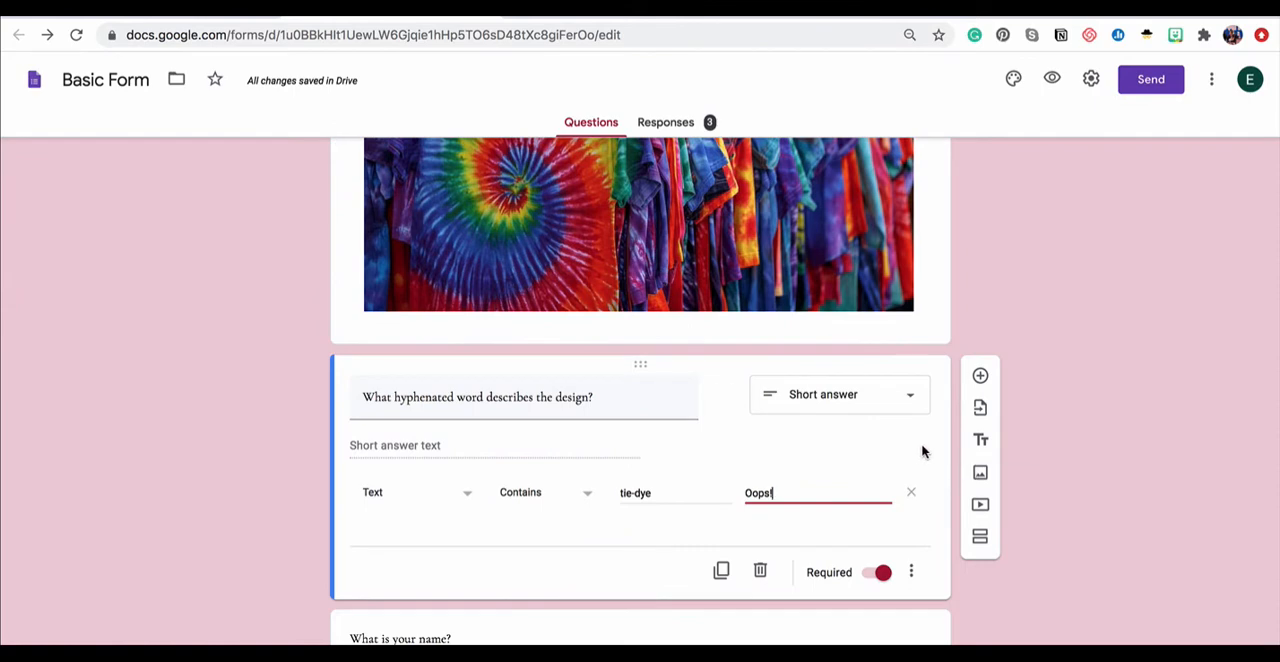
mouse_move(980, 537)
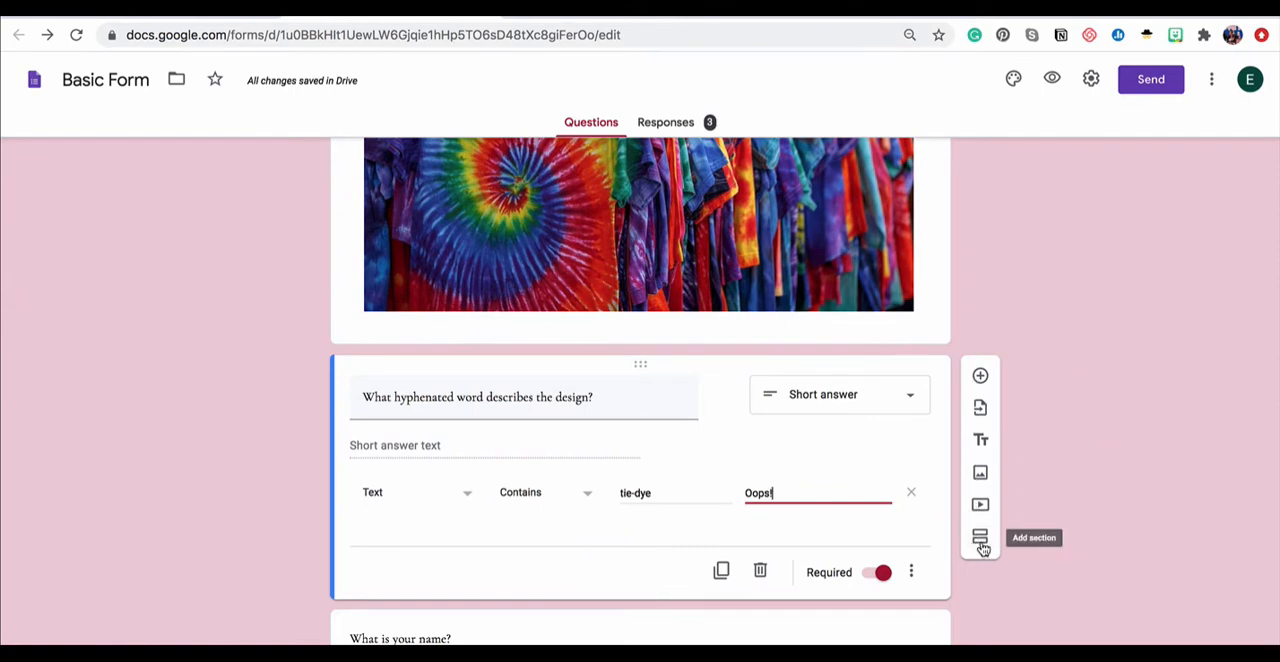
- Add a section titled 'Congratulations - you did it!' and select its description field
left_click(980, 538)
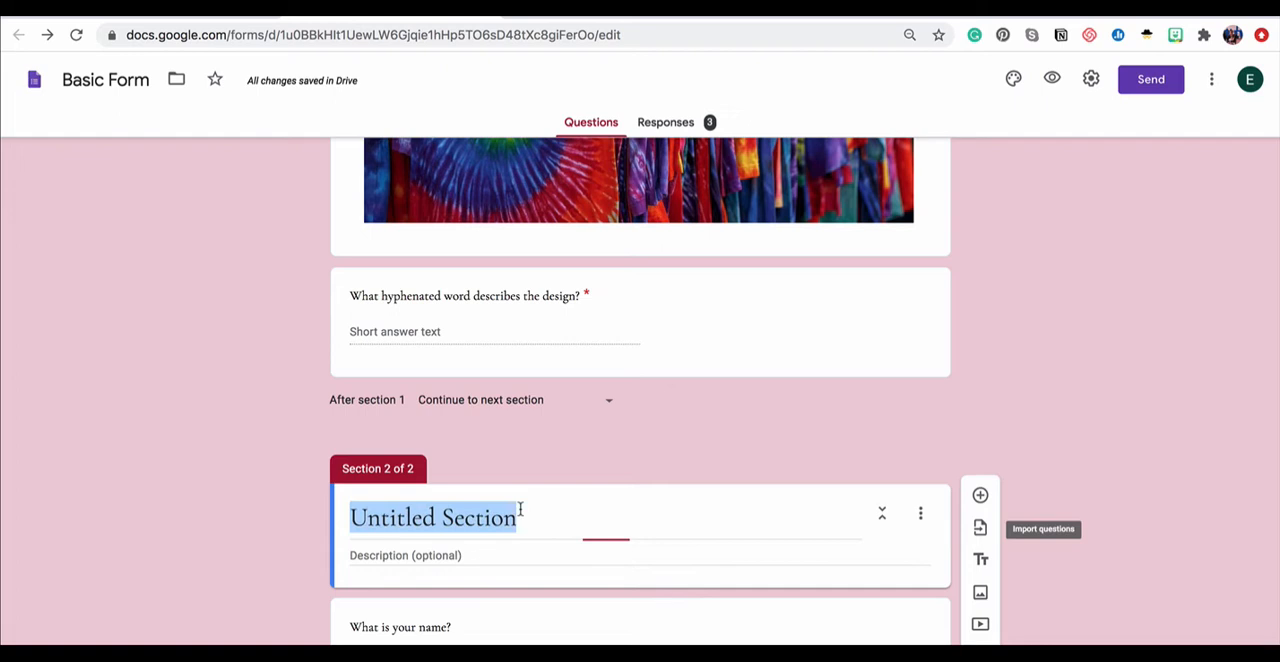
type("Congratulations - yo")
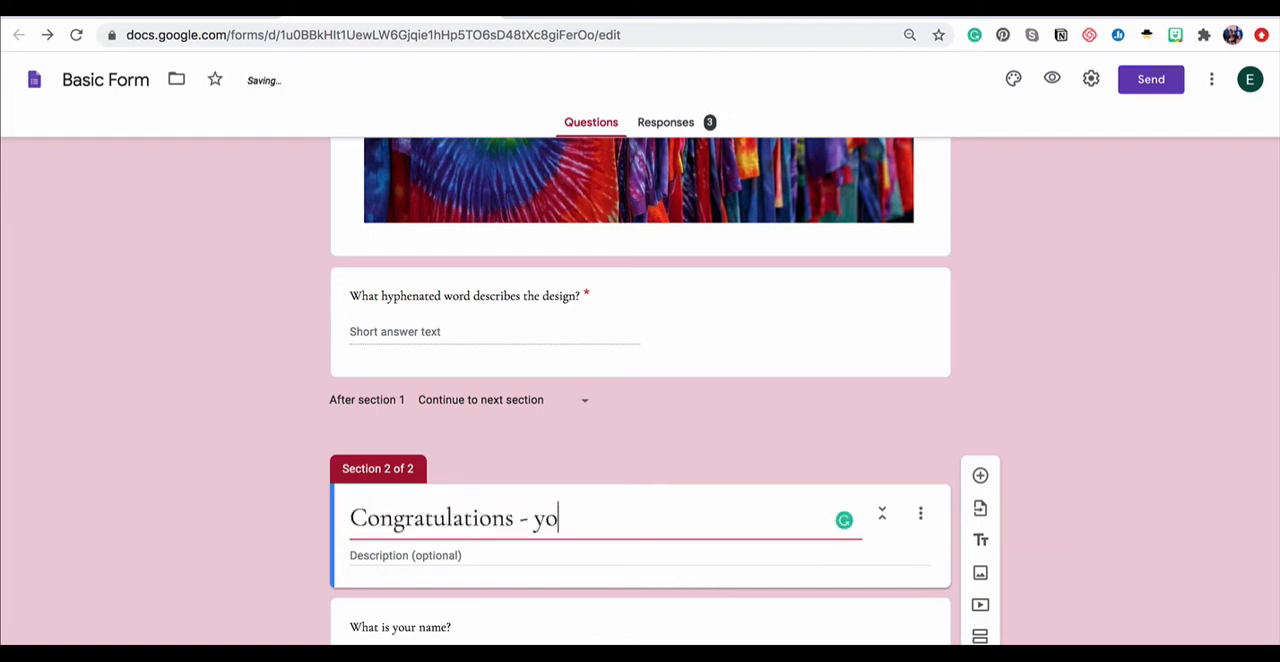
type("u did it!")
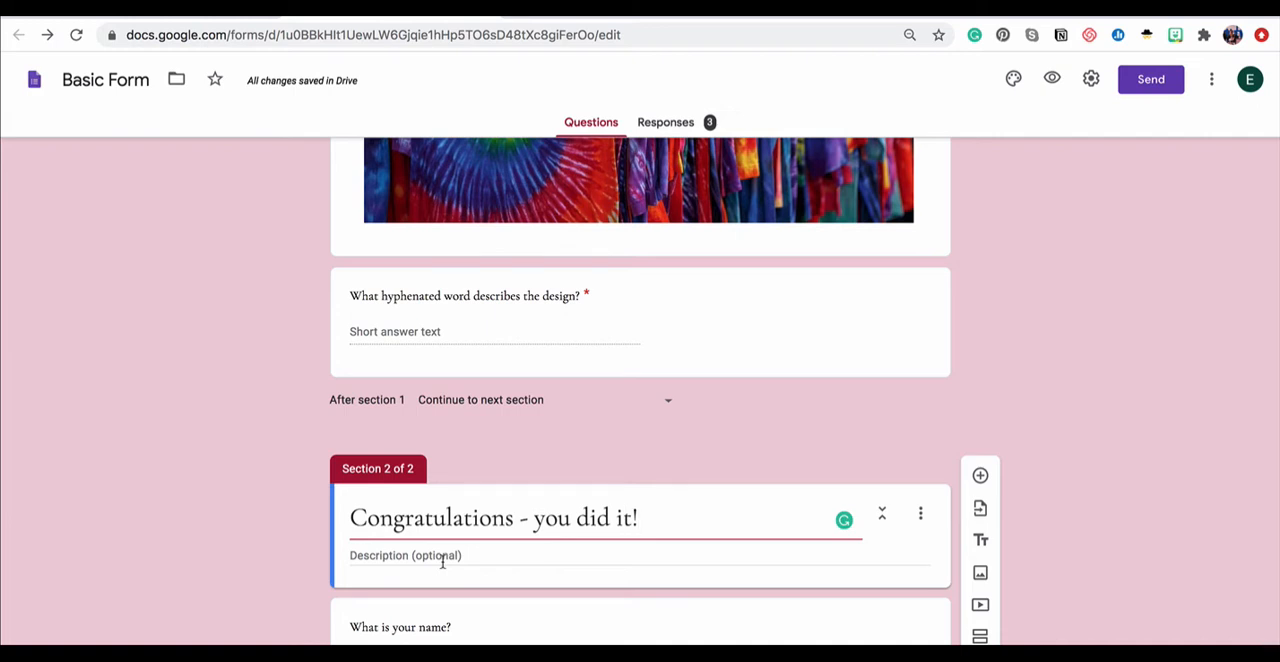
scroll("down", 3)
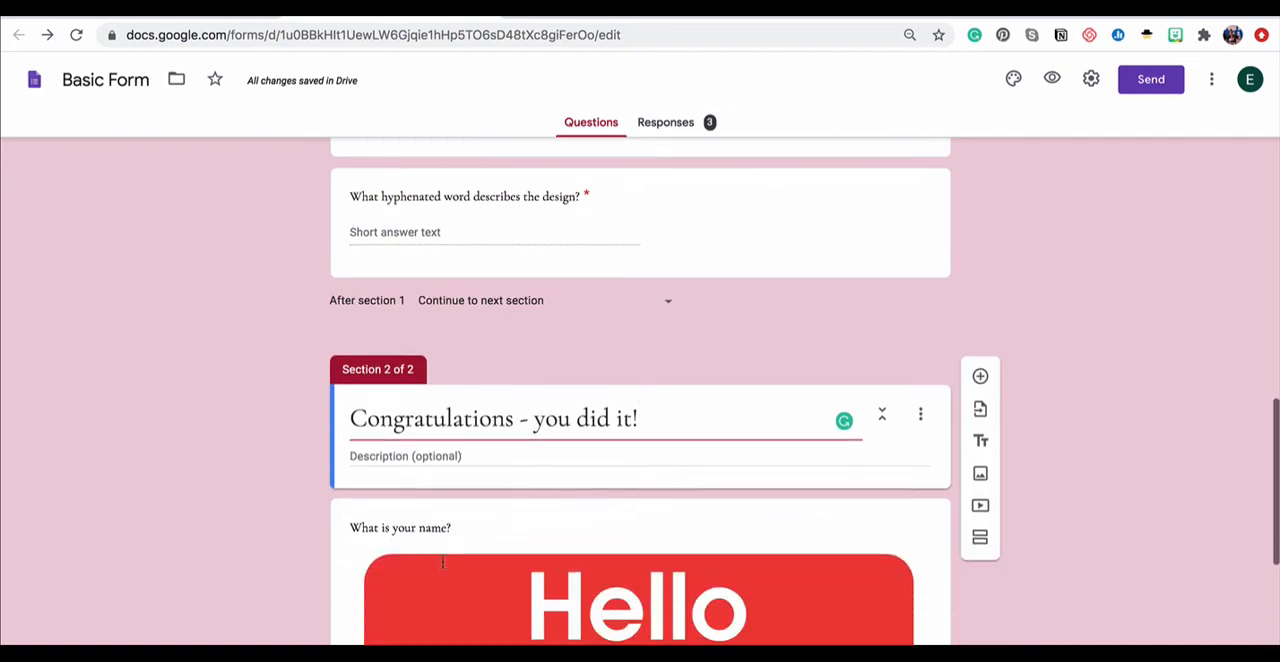
mouse_move(730, 568)
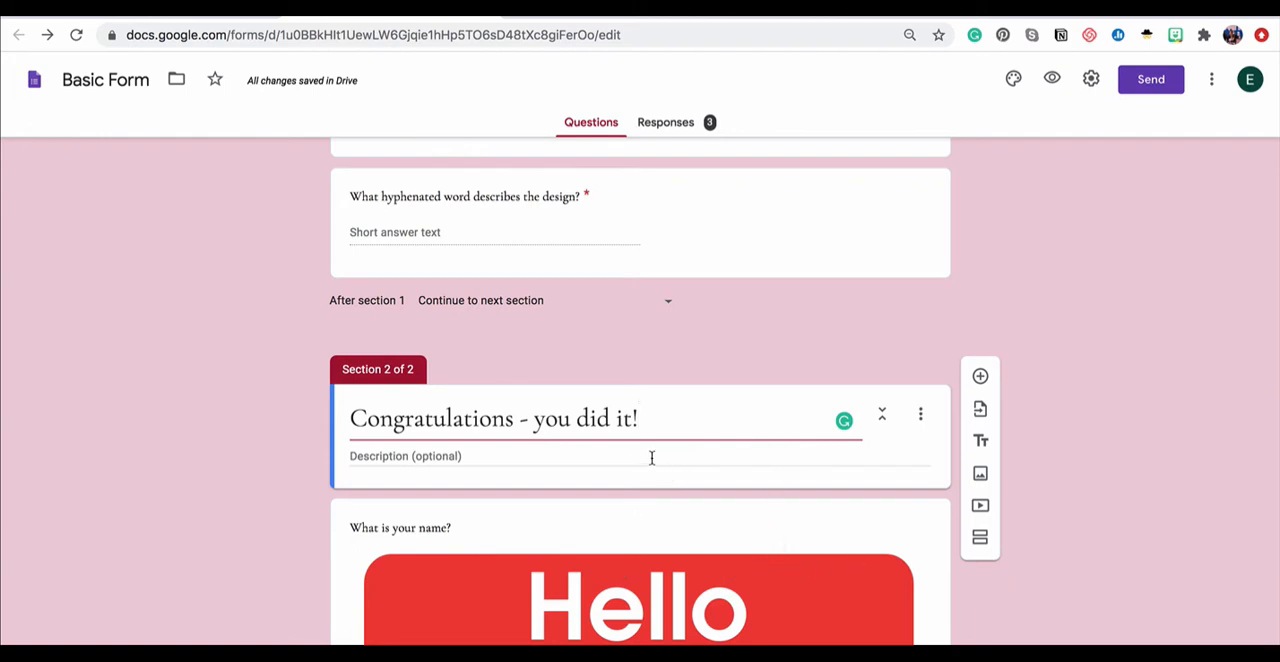
left_click(650, 456)
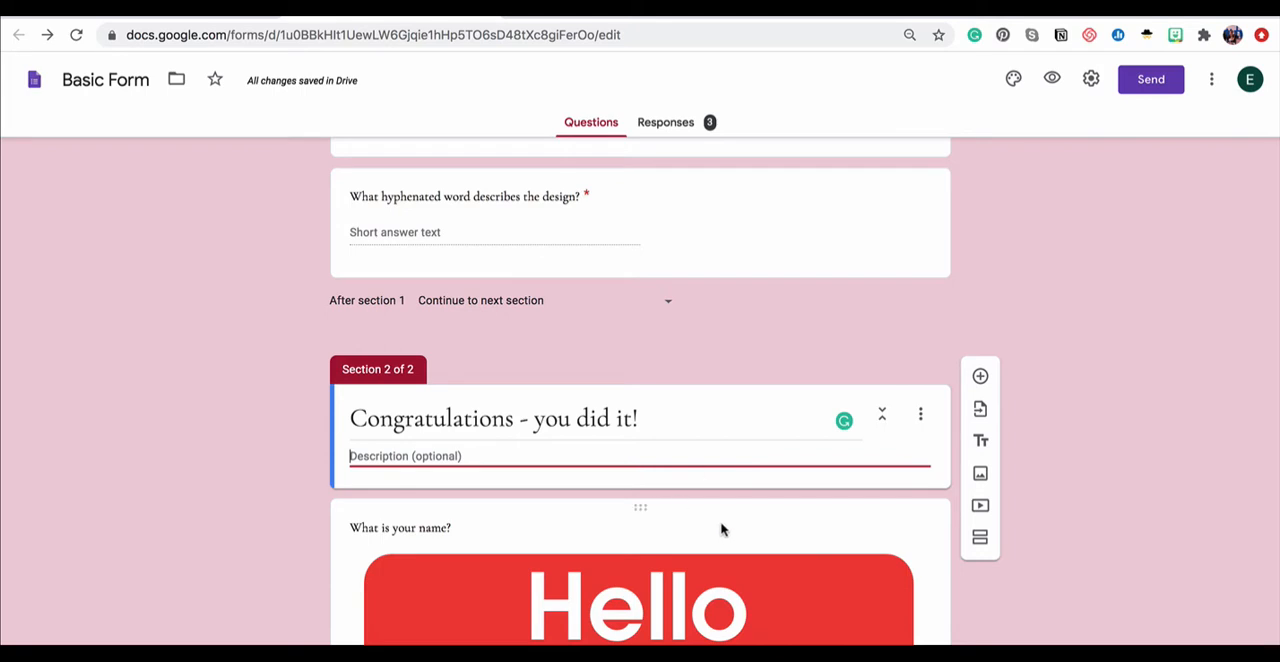
scroll("down", 3)
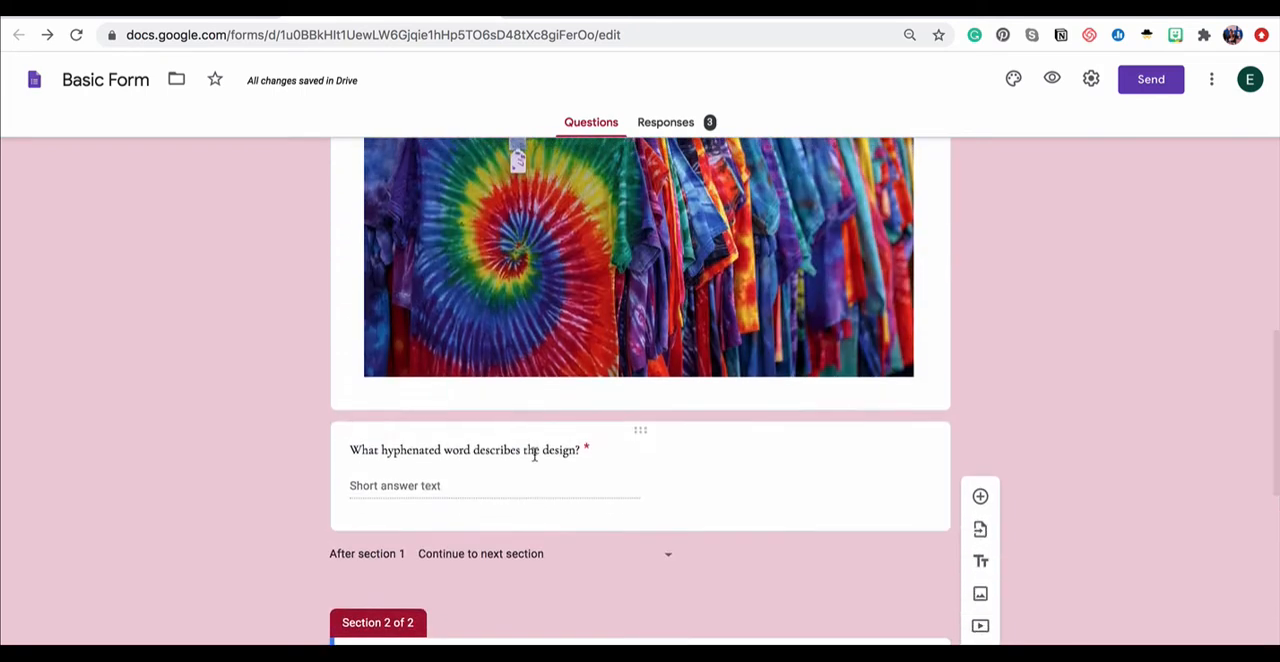
scroll("down", 3)
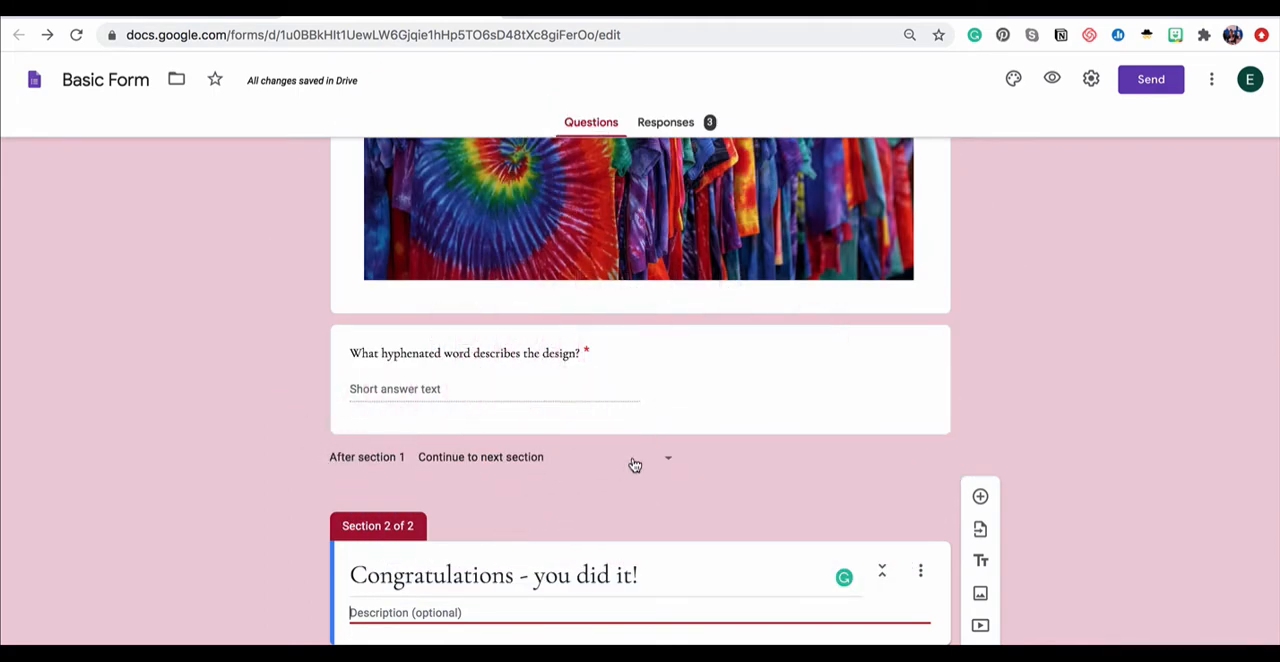
left_click(667, 457)
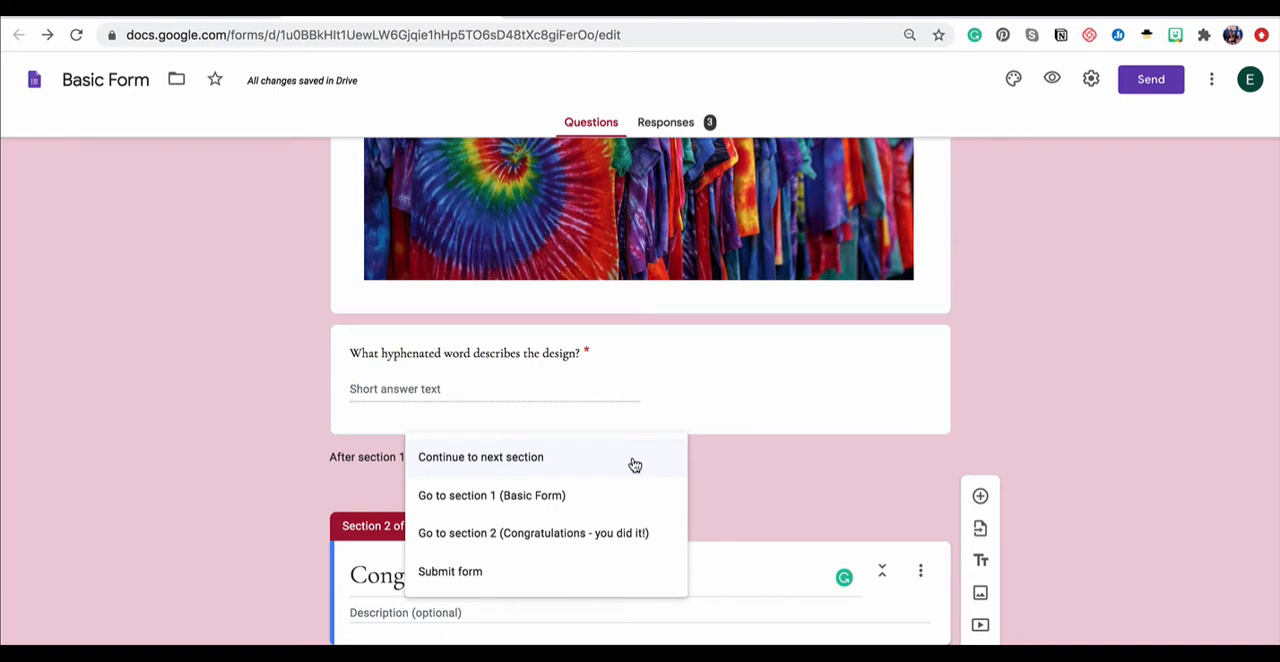
mouse_move(628, 538)
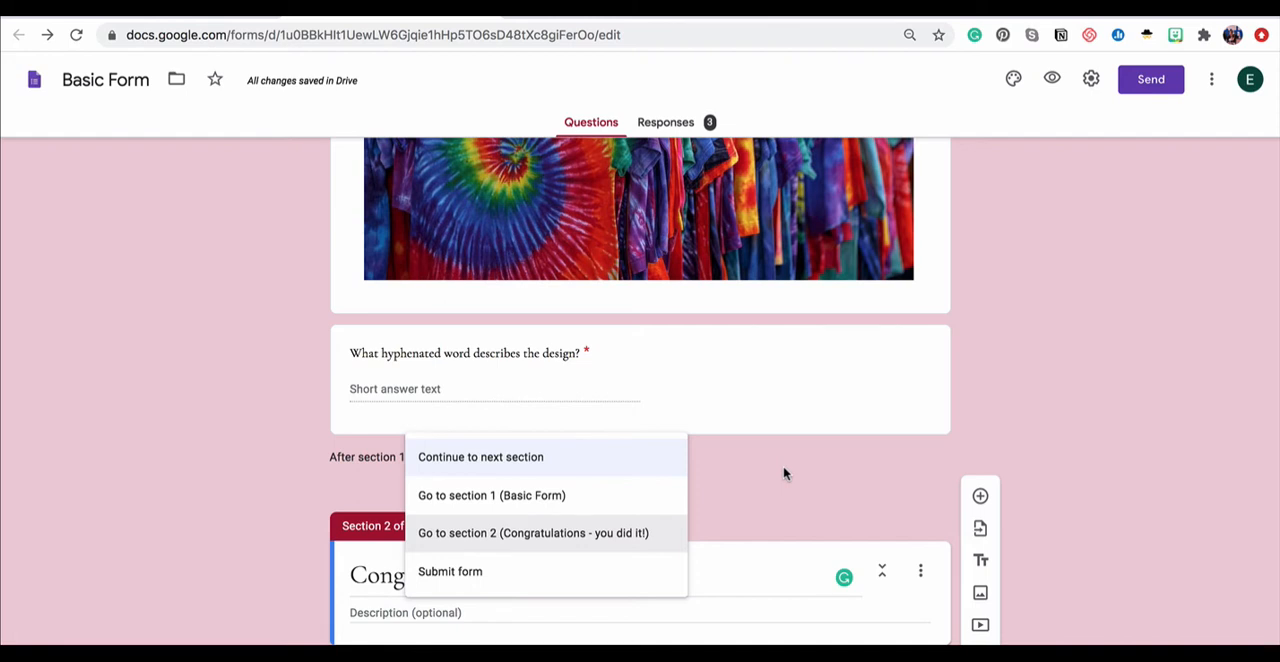
mouse_move(513, 468)
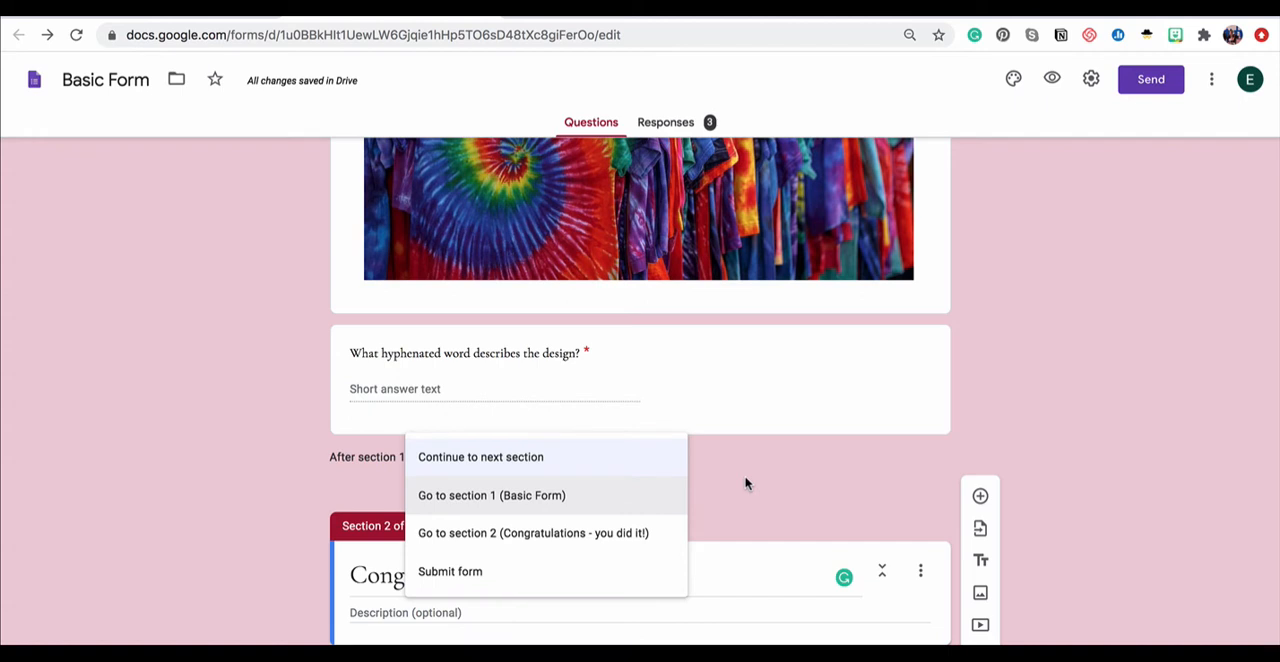
left_click(480, 457)
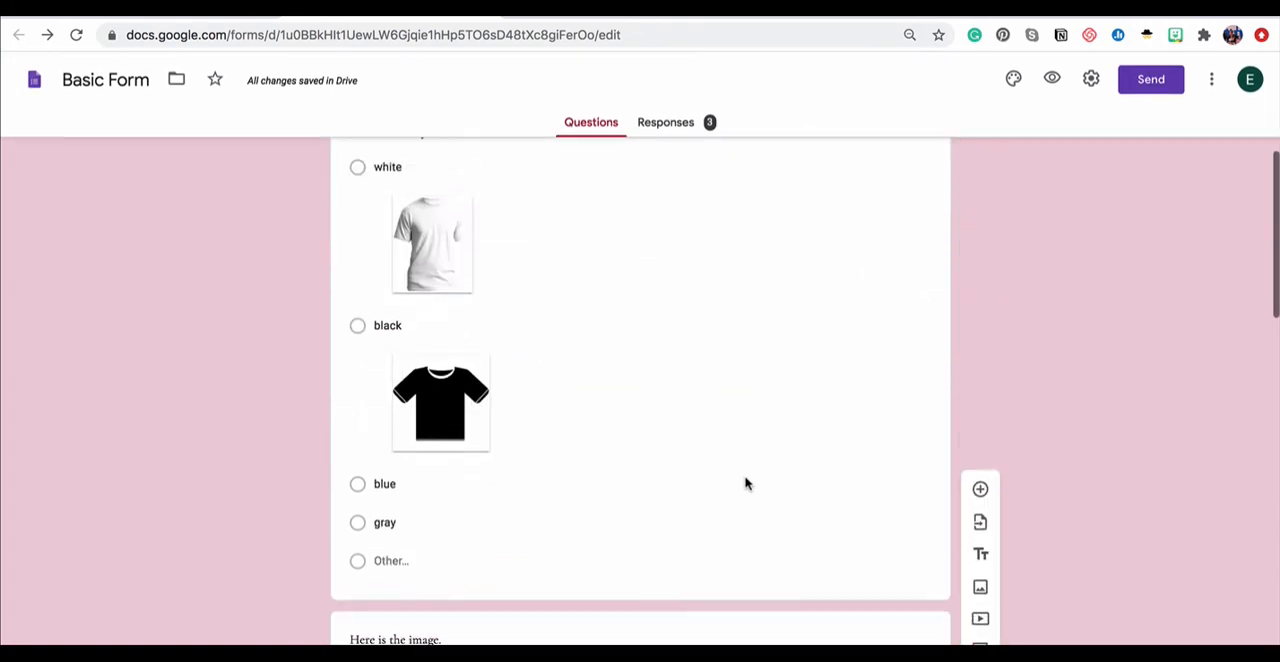
- Enable 'Go to section based on answer' on the 'What color is your shirt?' question
scroll("down", 3)
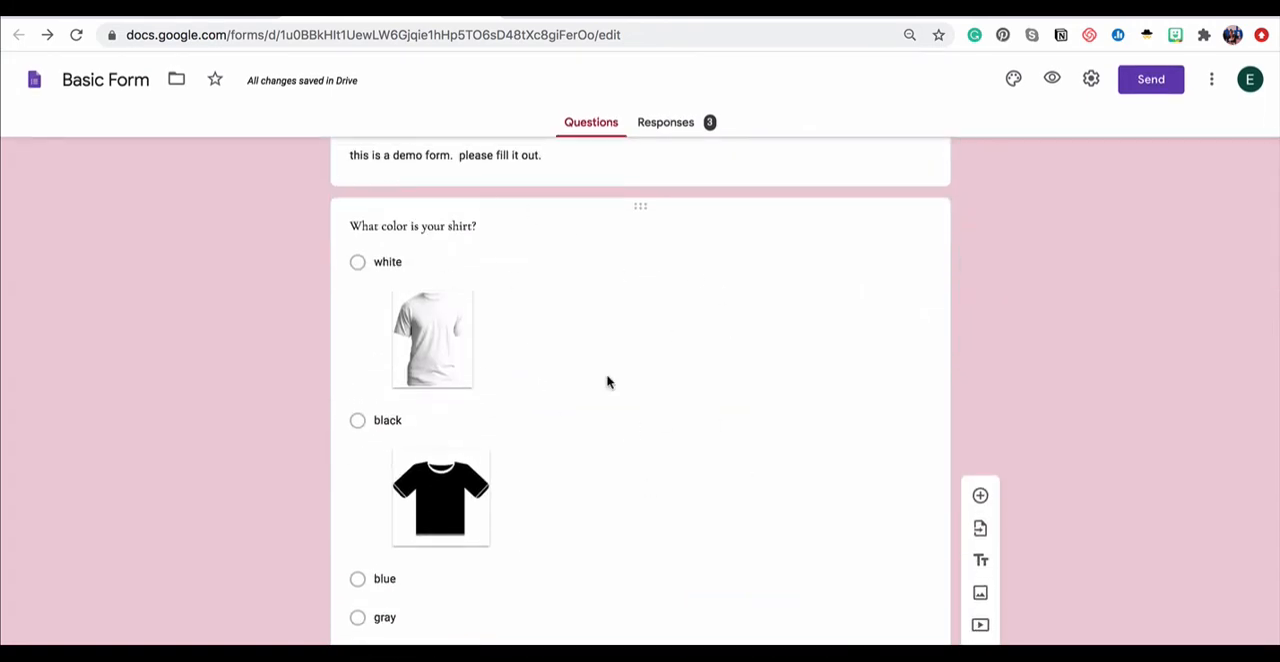
left_click(412, 225)
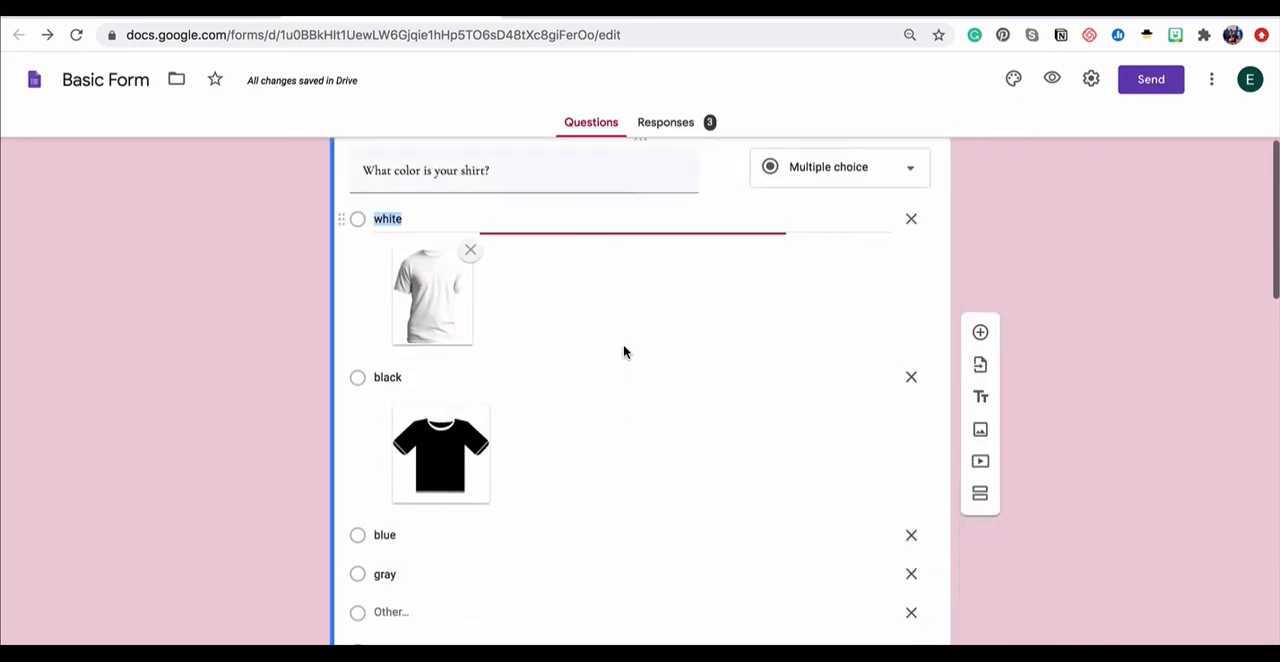
scroll("down", 3)
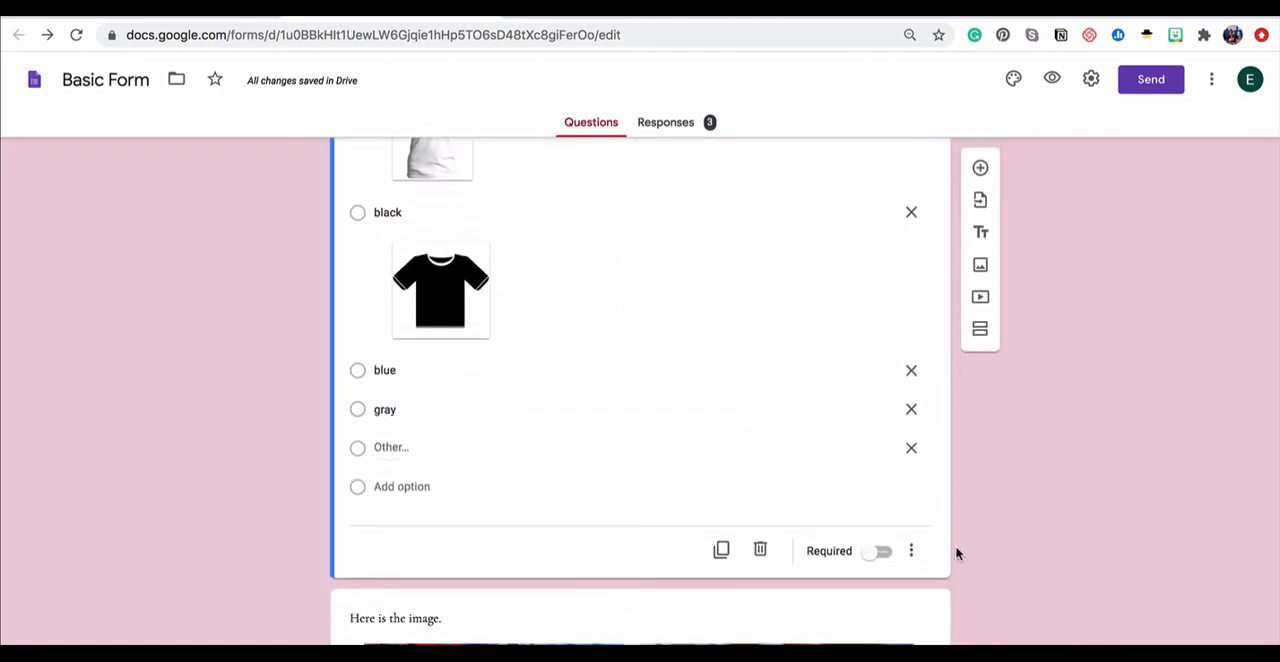
left_click(911, 550)
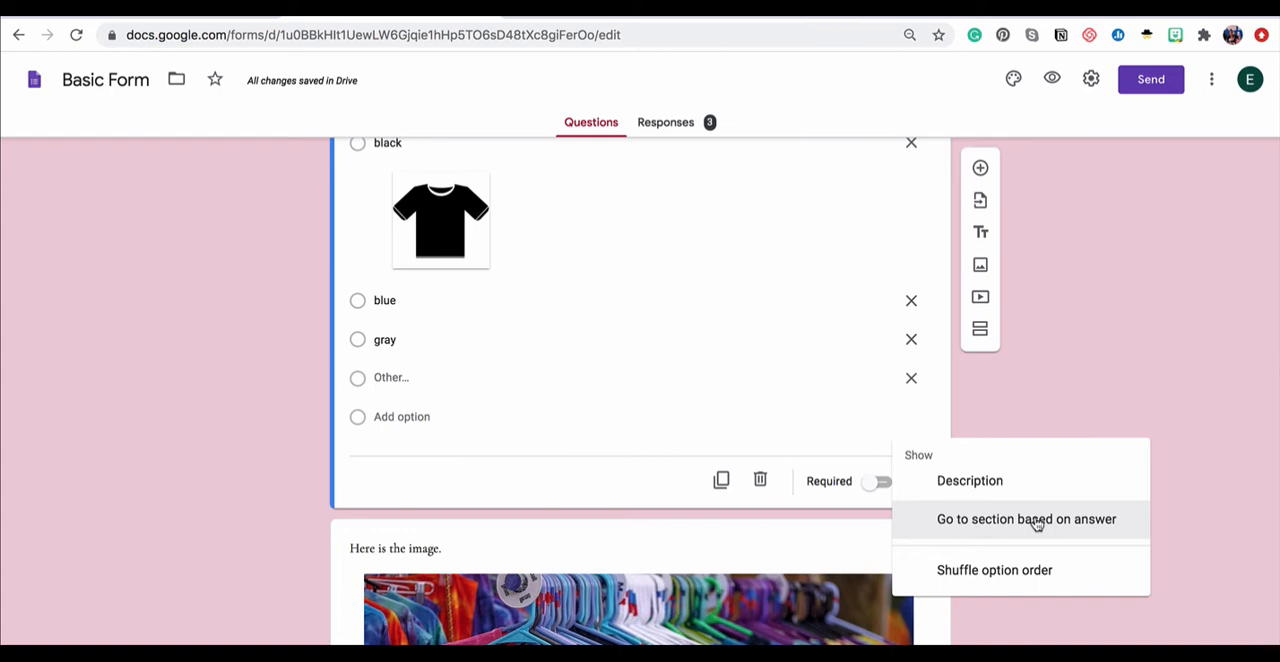
left_click(1026, 519)
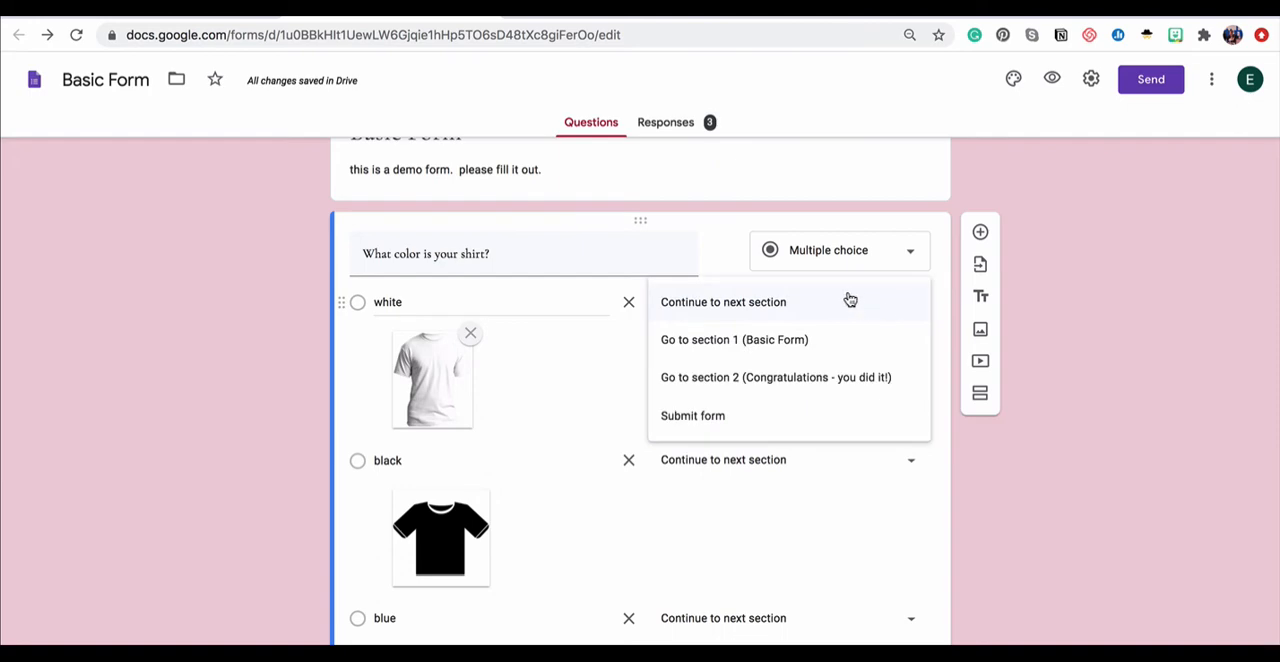
mouse_move(827, 416)
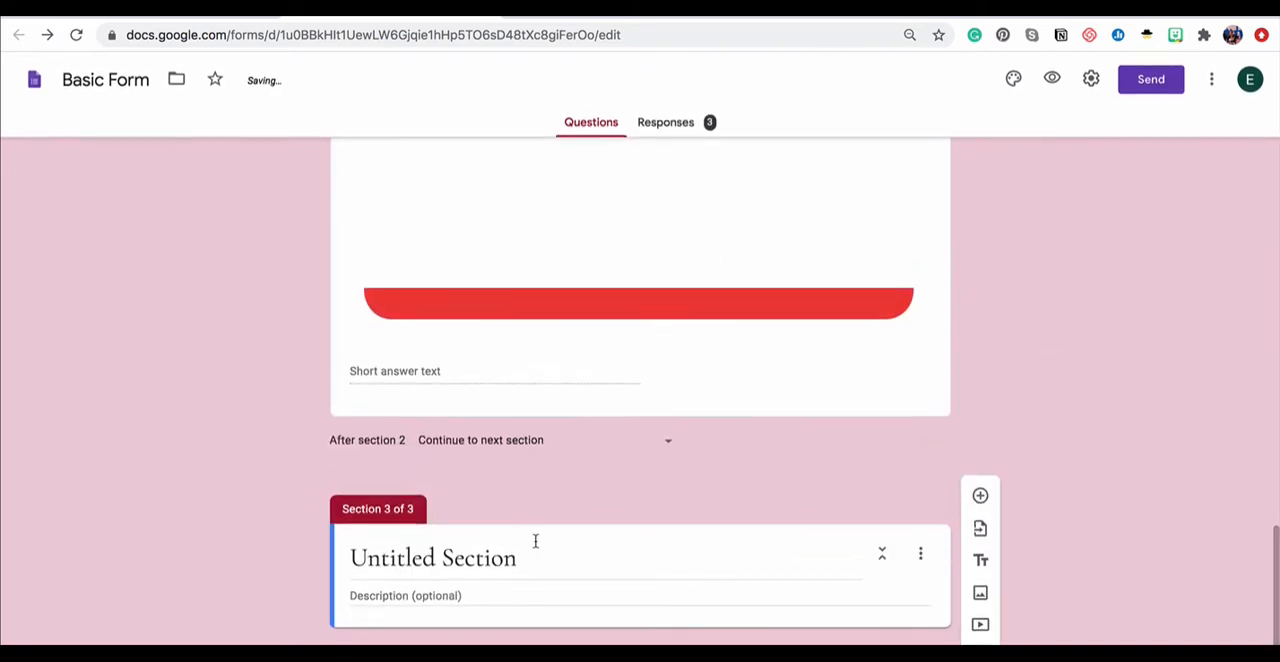
- Title the newly added section 'Section 3'
type("Section 3")
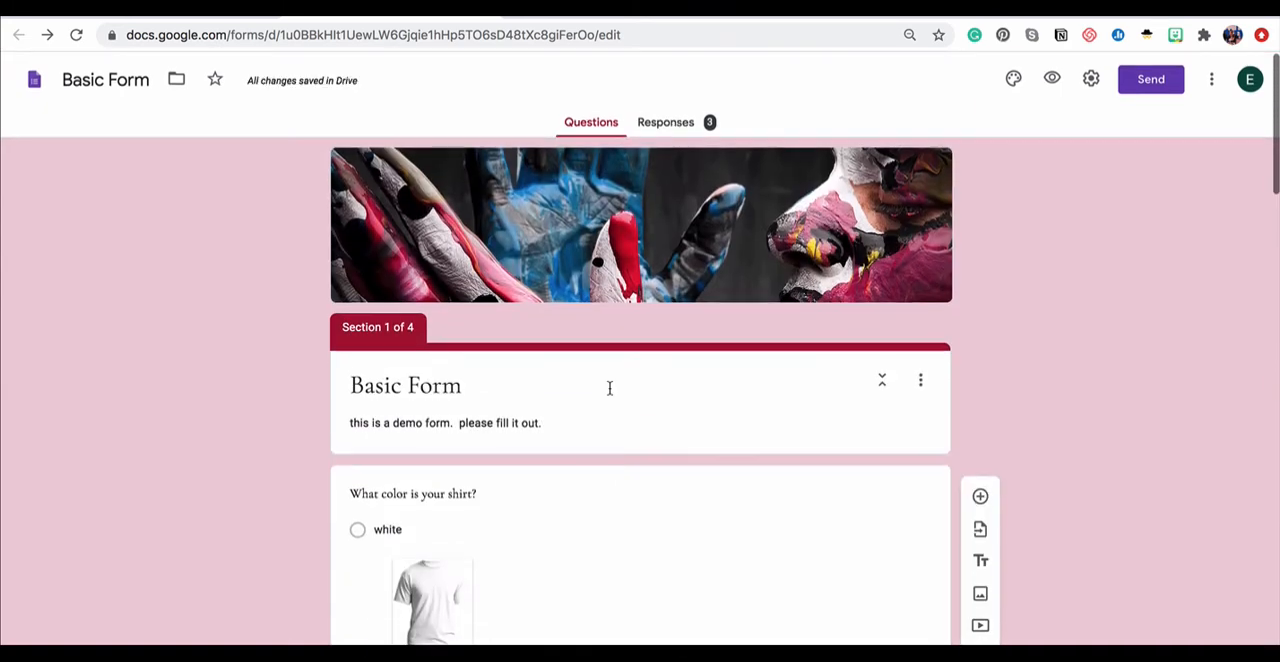
- Send white shirt answers to Section 3 and black answers to Section 4
scroll("down", 3)
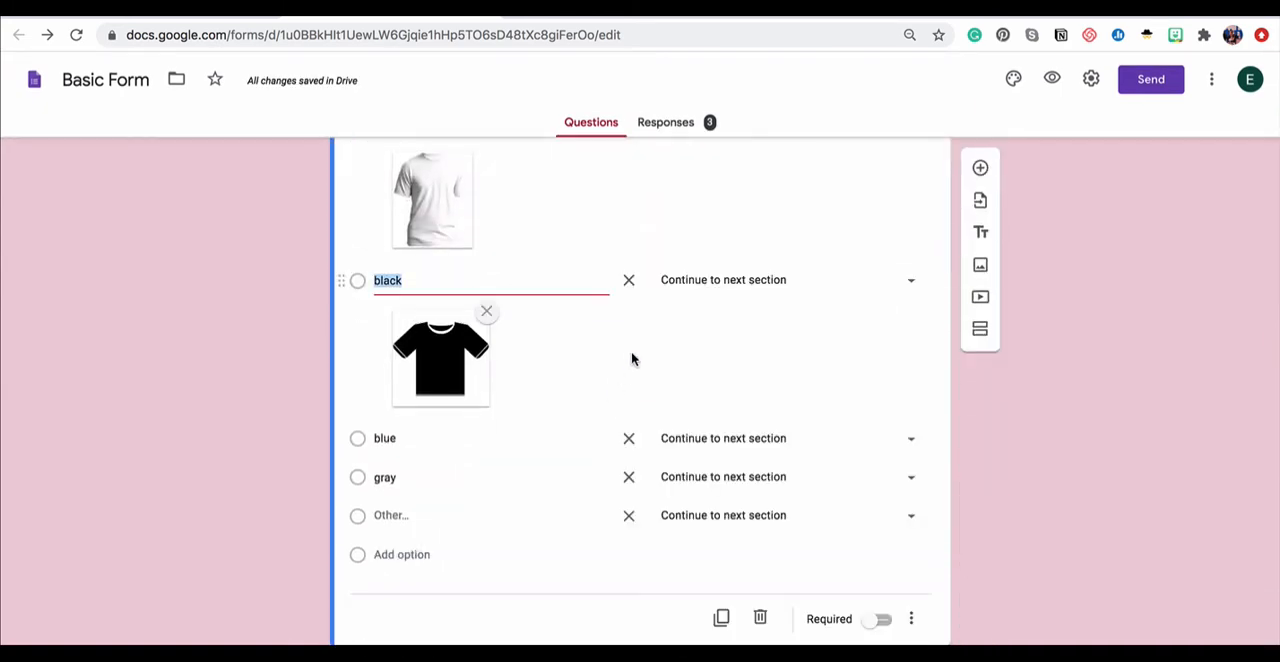
scroll("down", 3)
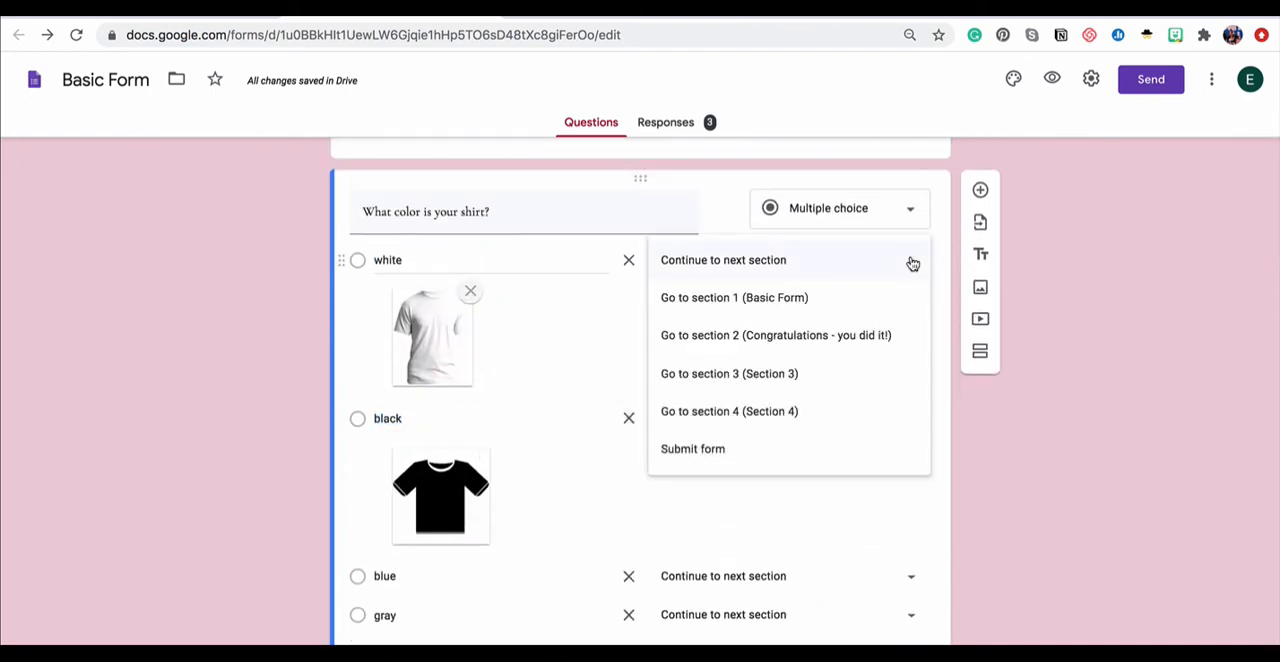
mouse_move(734, 297)
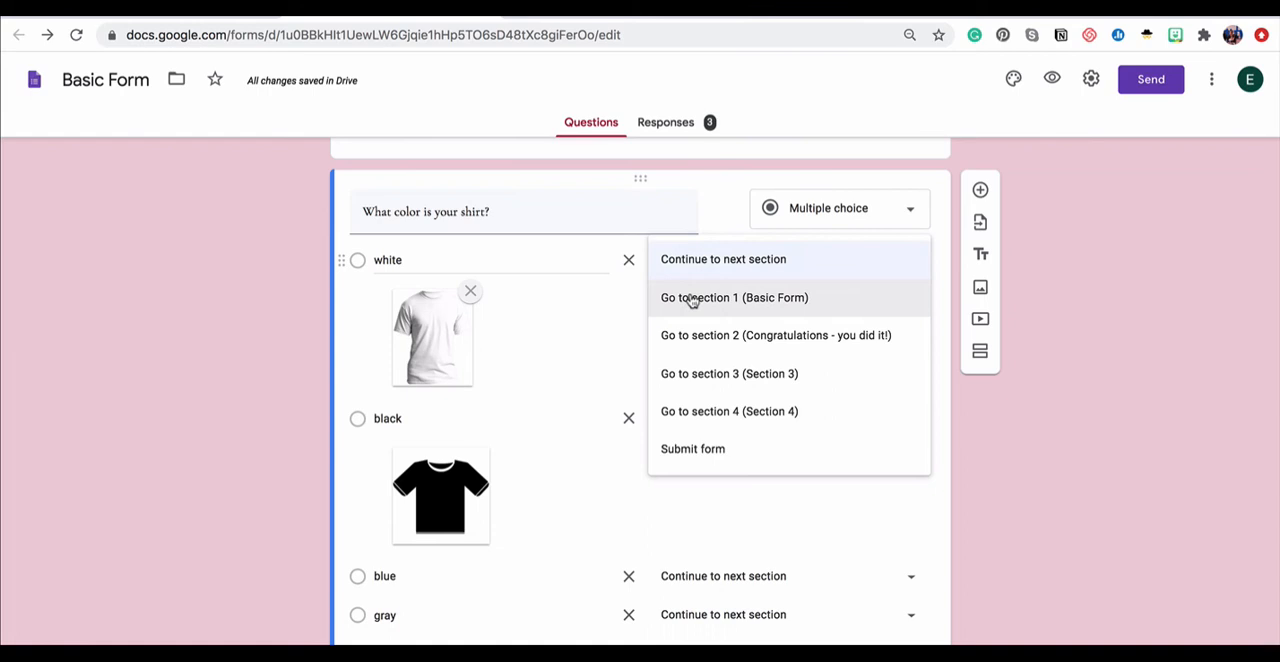
mouse_move(697, 373)
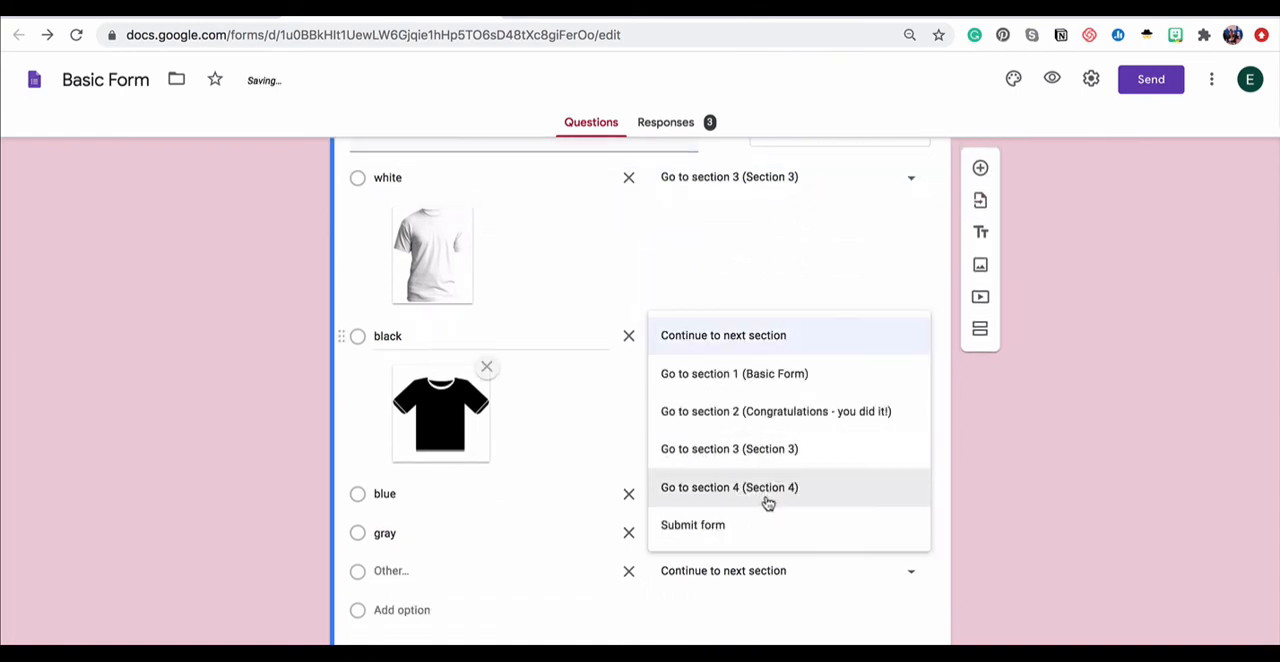
left_click(729, 487)
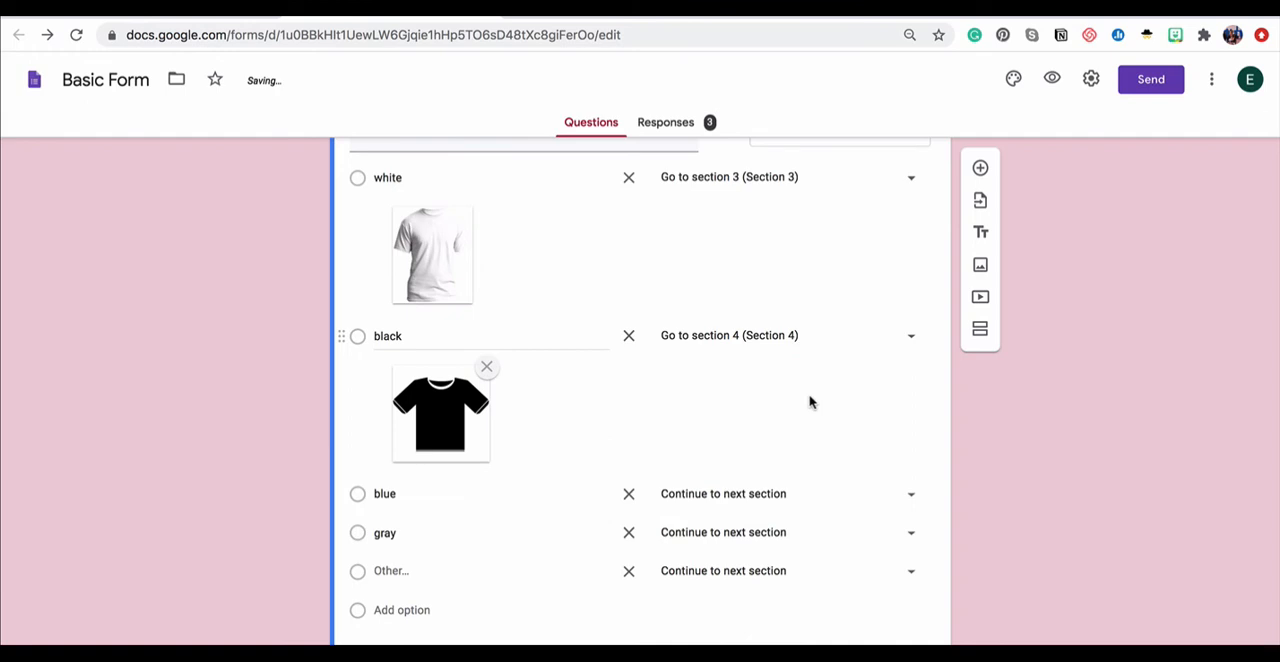
scroll("down", 3)
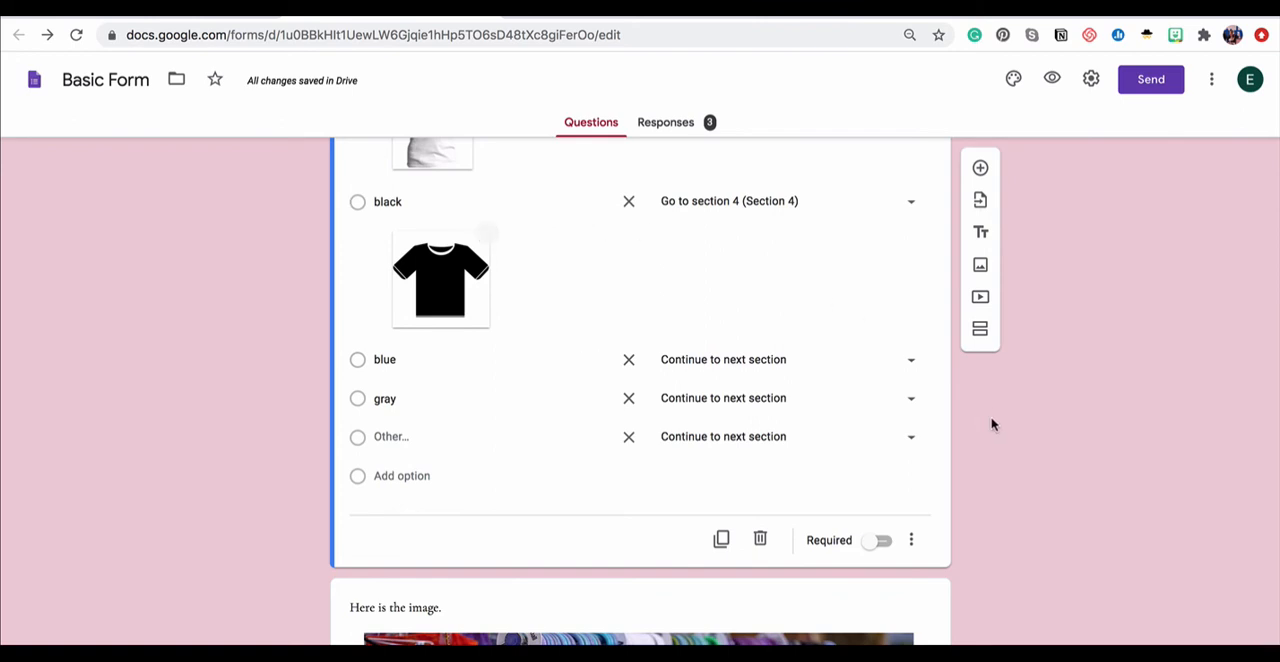
mouse_move(928, 493)
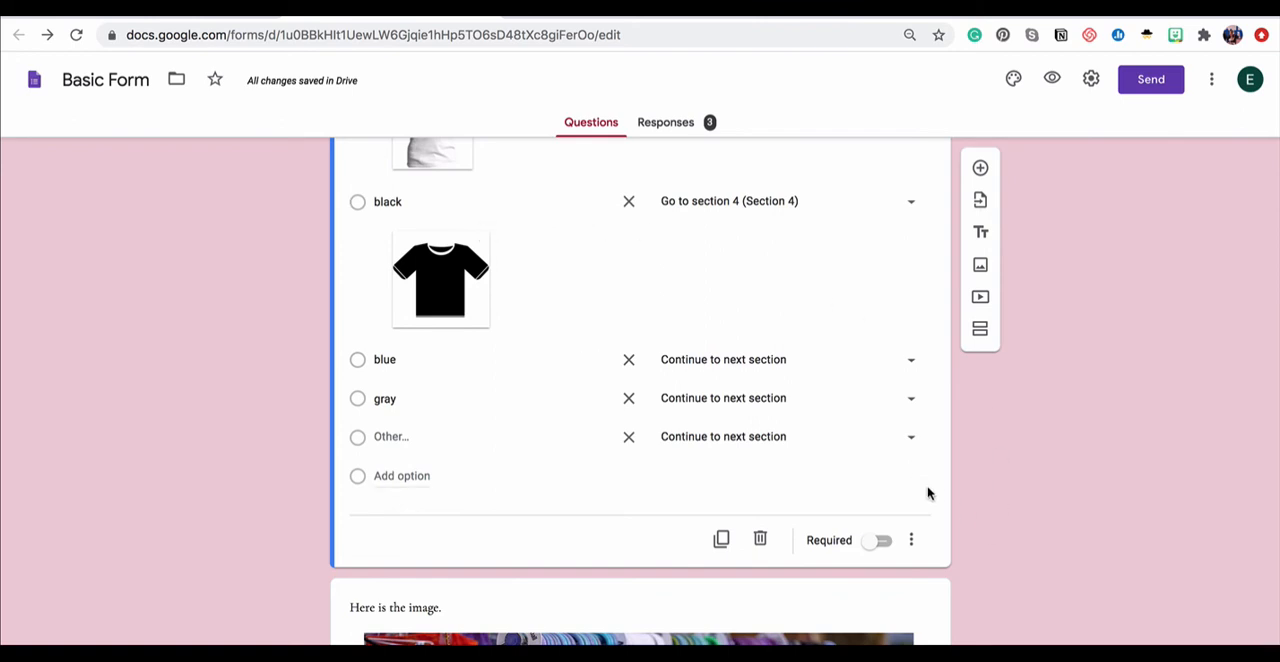
mouse_move(980, 329)
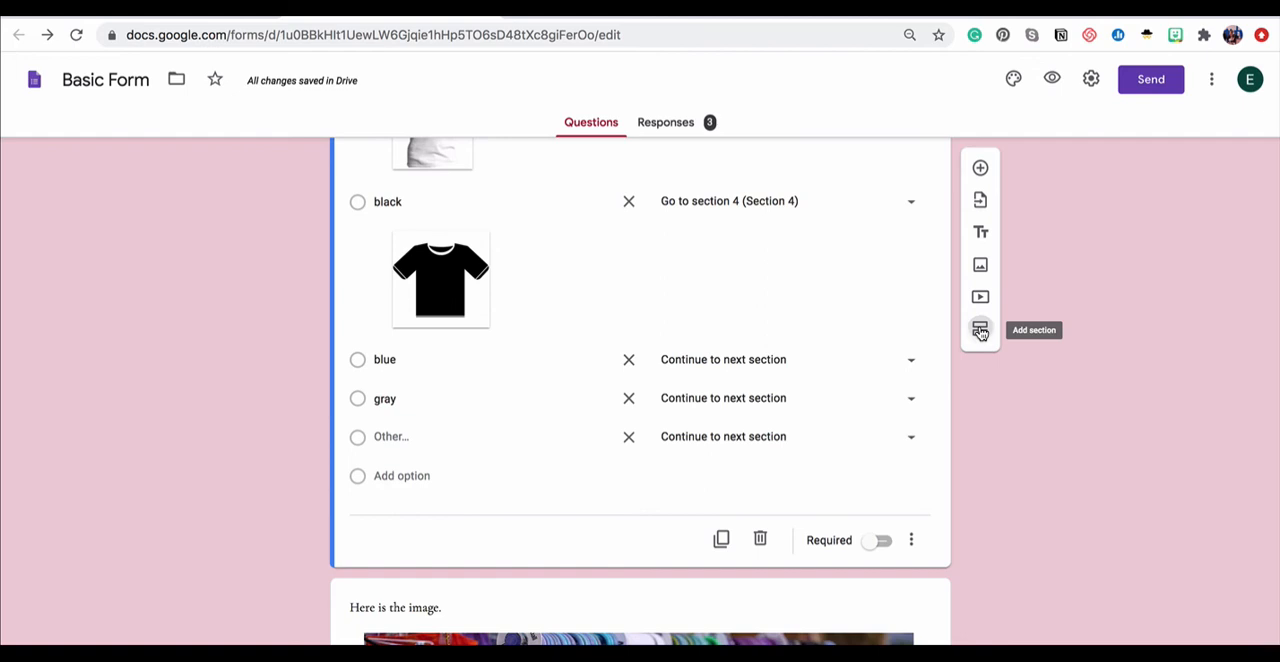
left_click(980, 329)
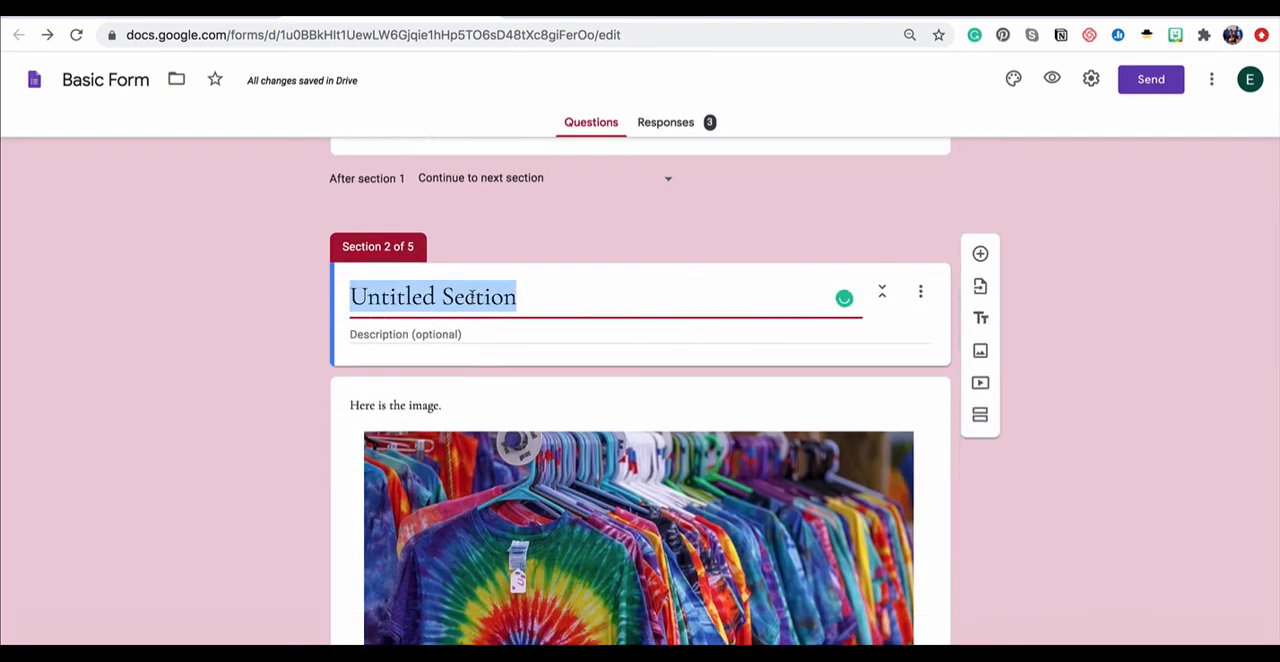
type("Moving On")
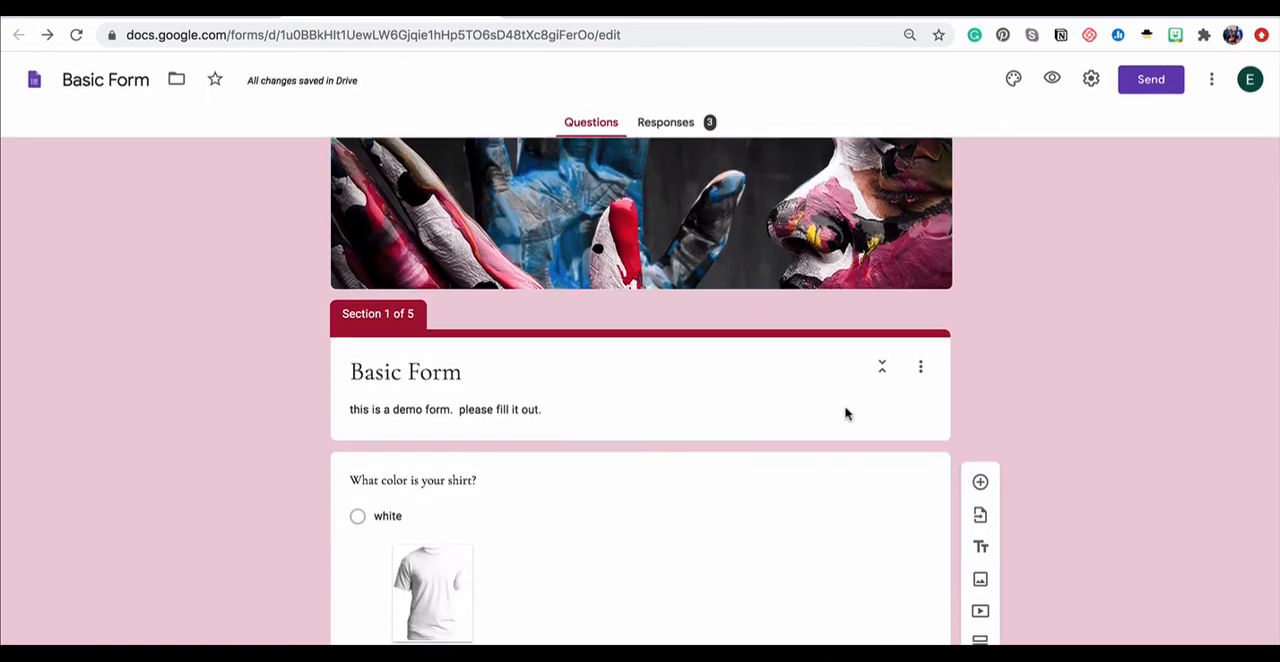
scroll("down", 3)
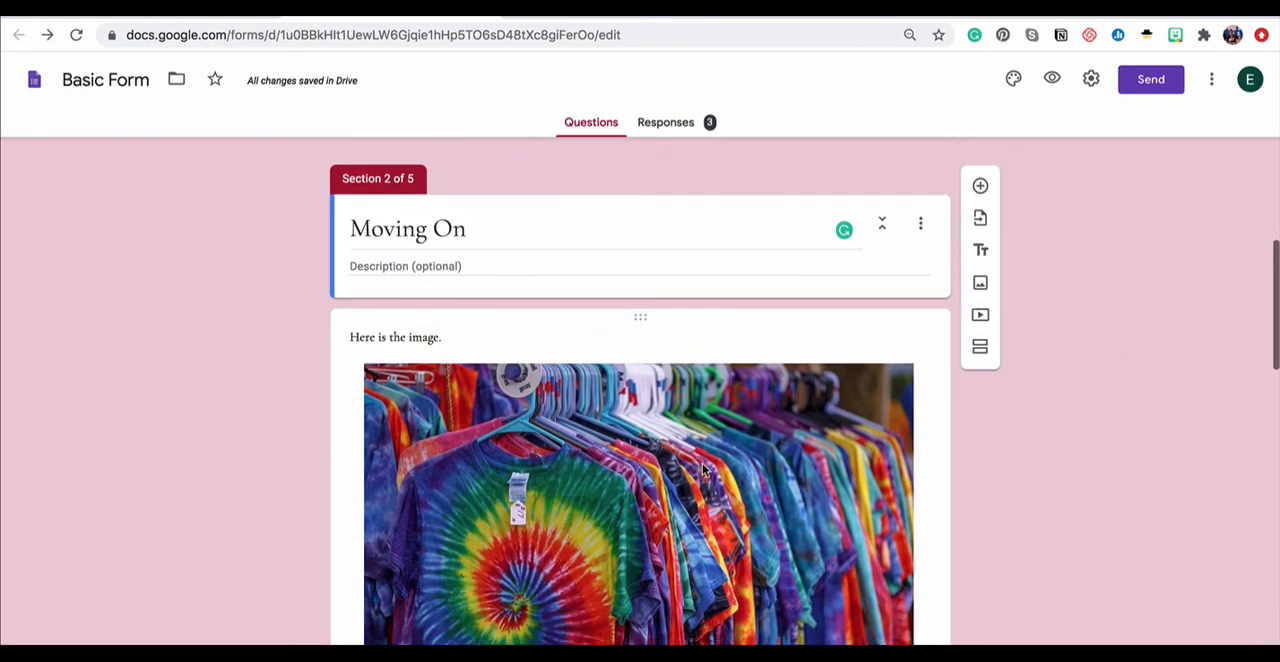
scroll("down", 3)
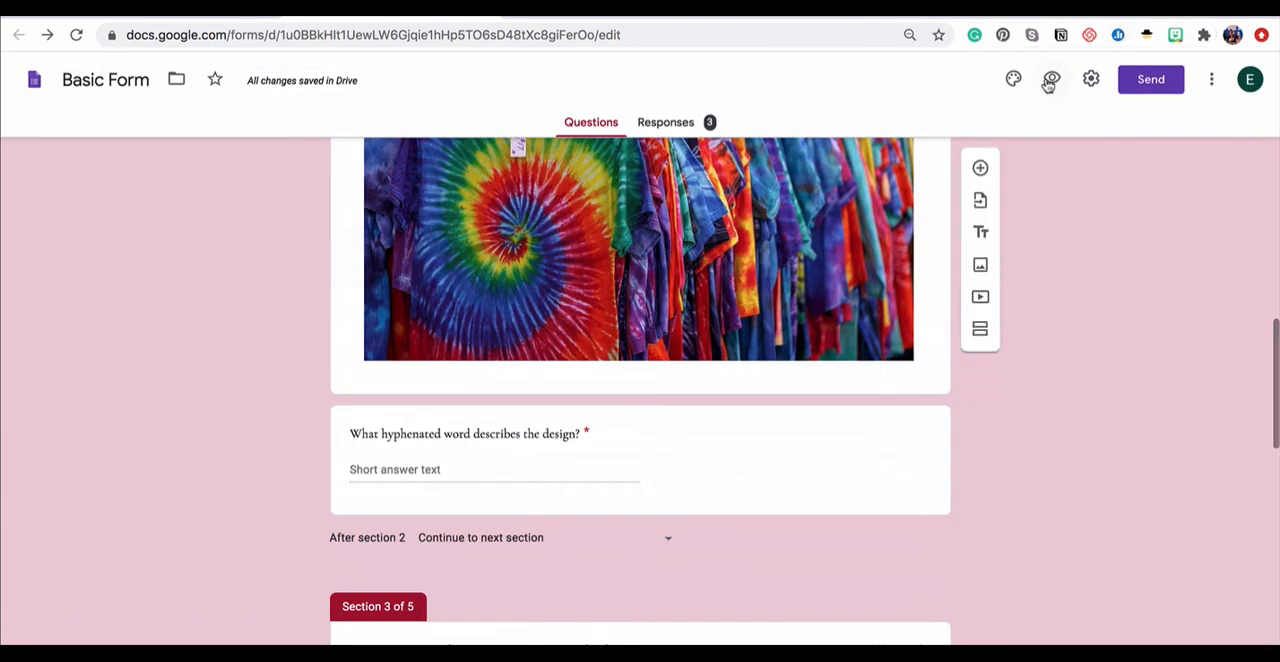
- Preview the form, answer white, and confirm it jumps to Section 3
left_click(1051, 79)
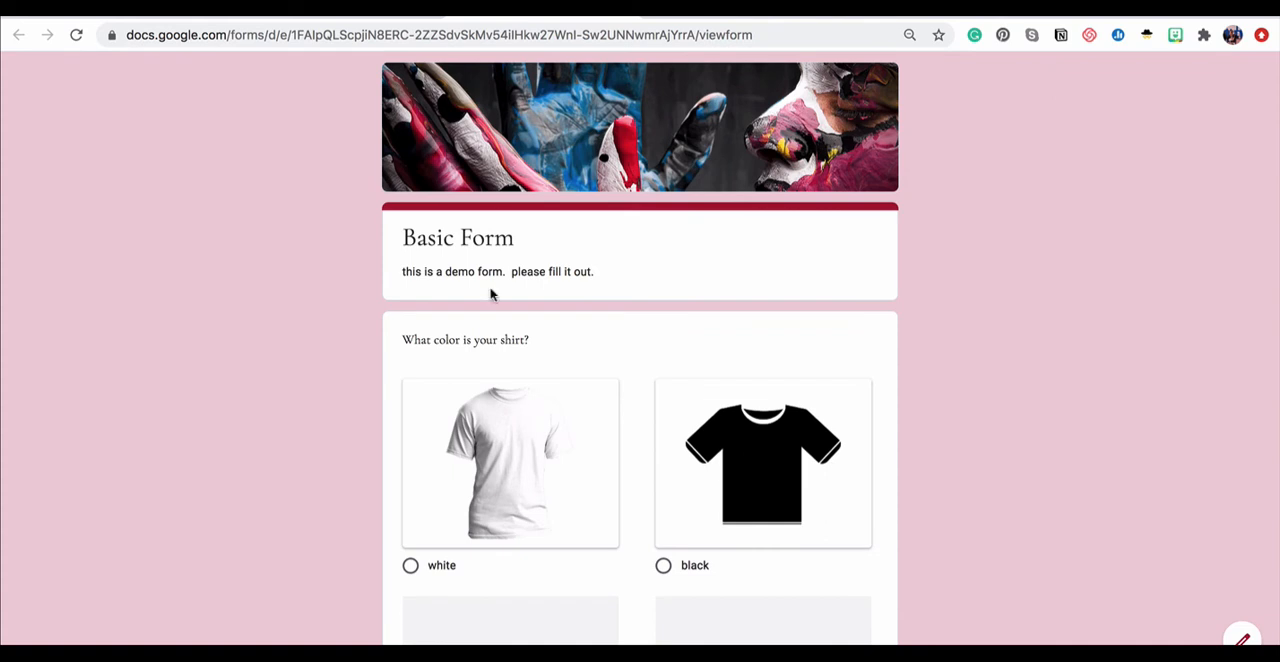
scroll("down", 3)
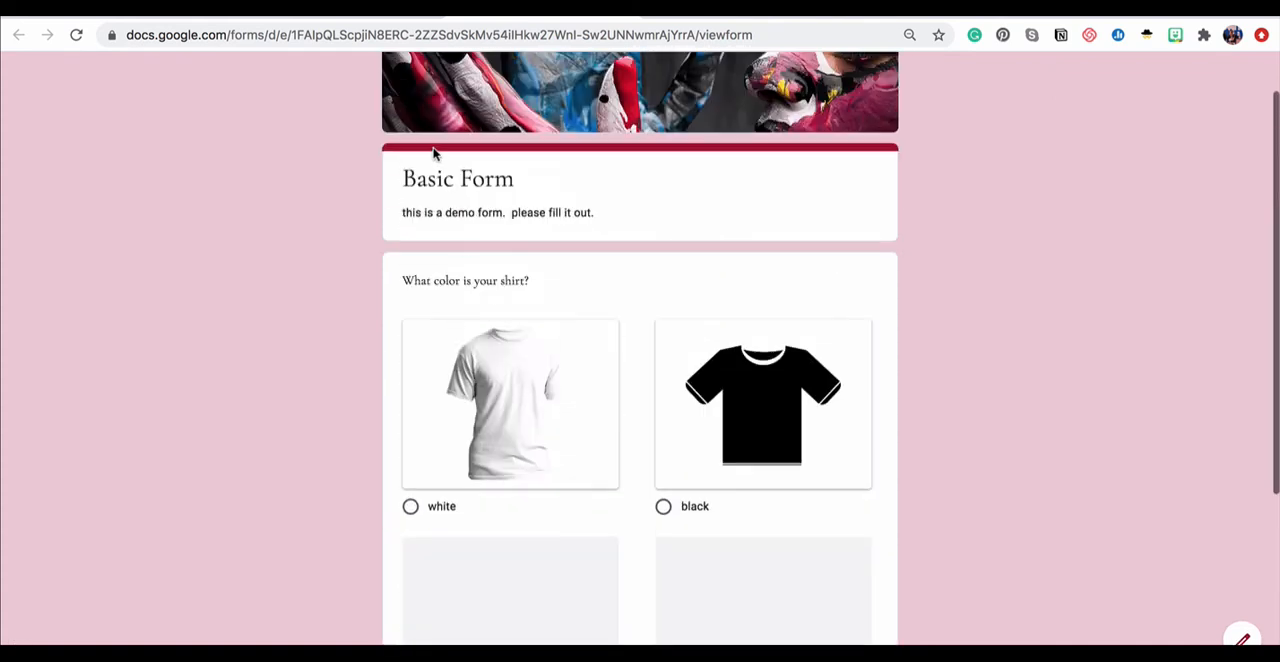
scroll("down", 3)
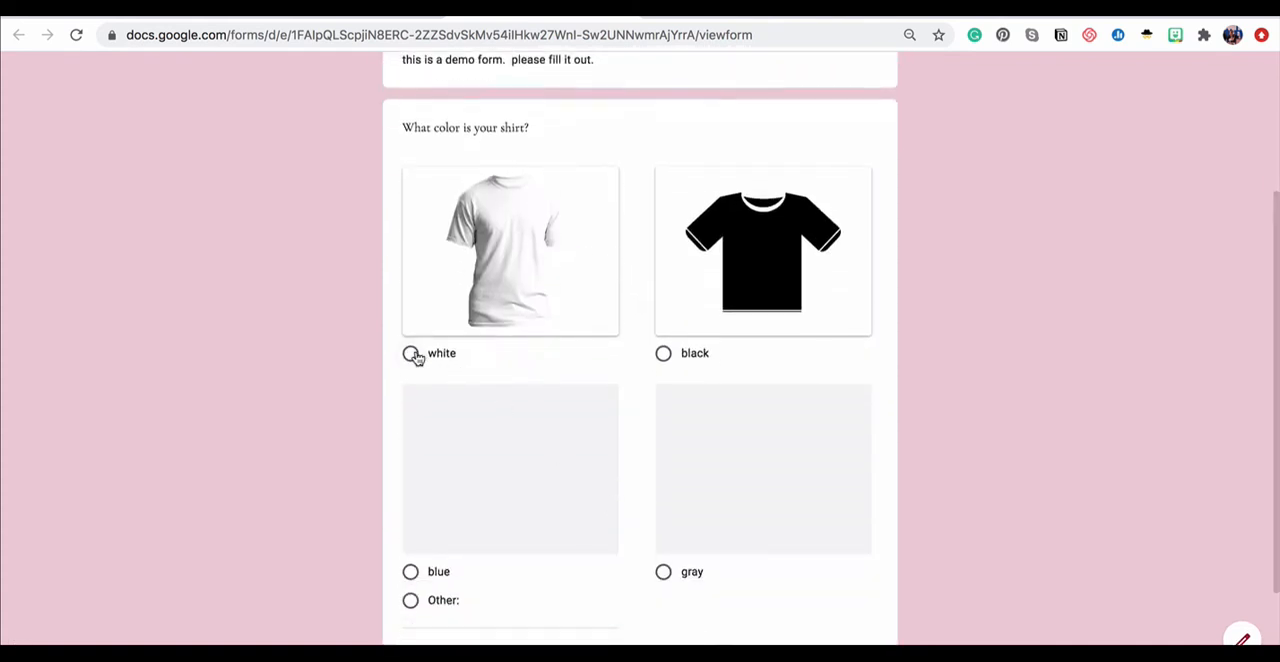
left_click(410, 353)
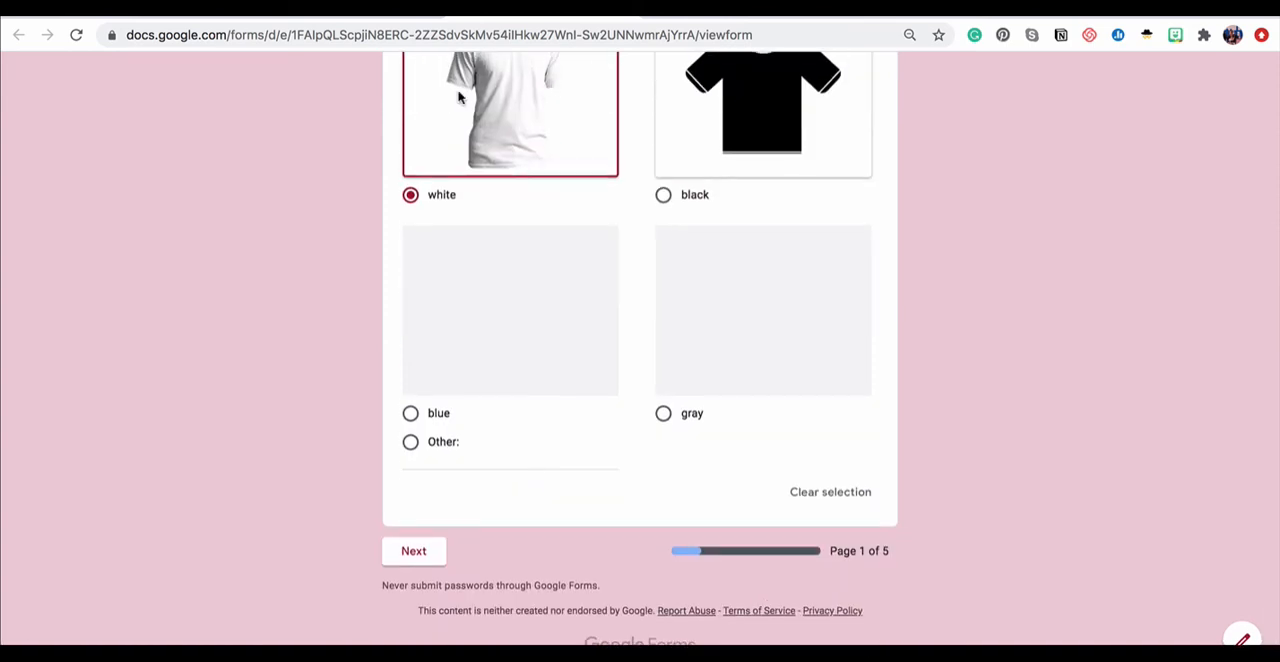
left_click(413, 551)
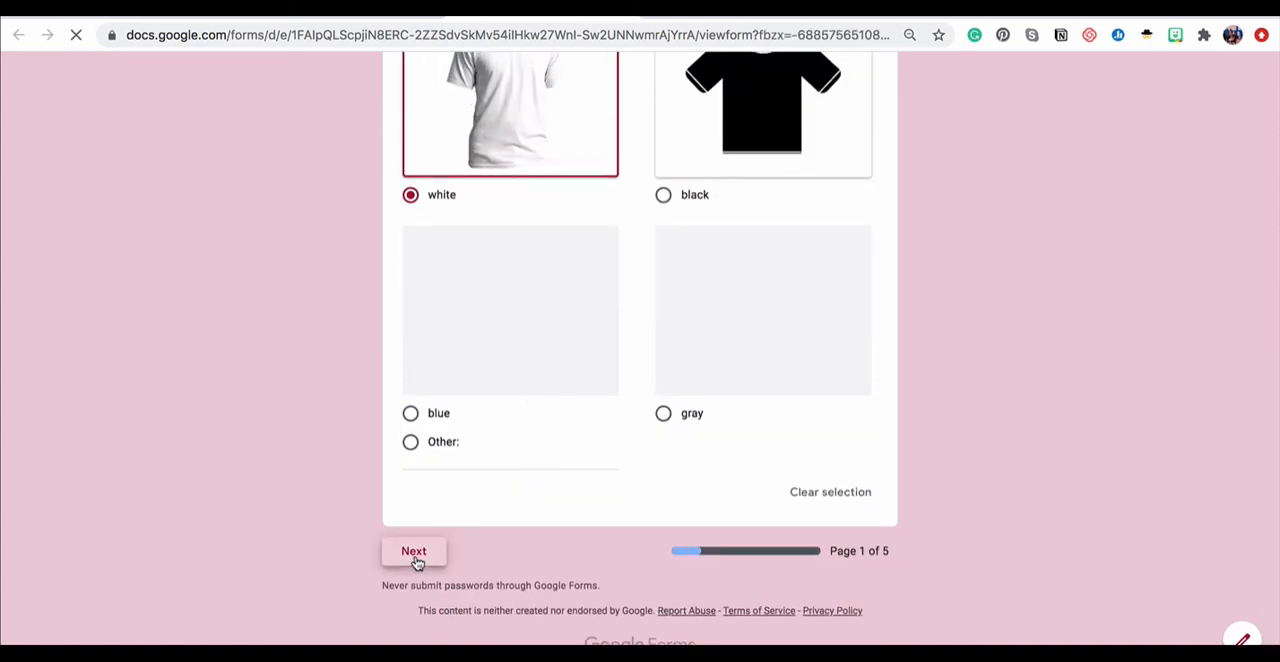
left_click(413, 551)
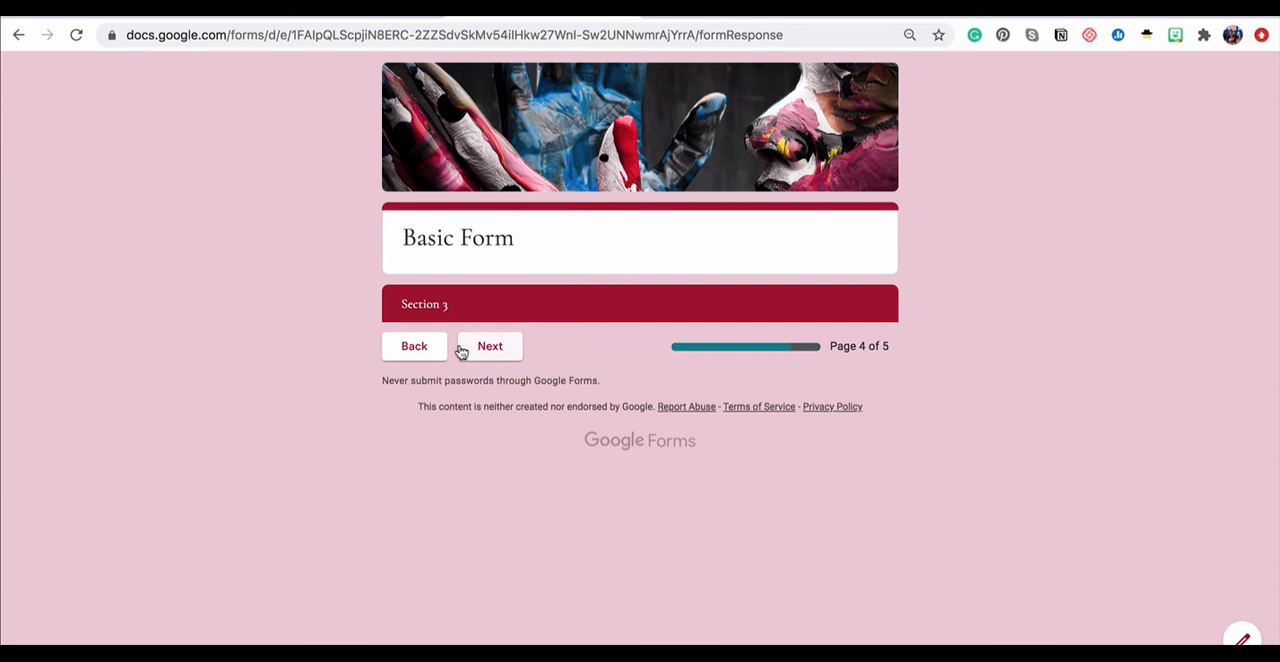
mouse_move(414, 346)
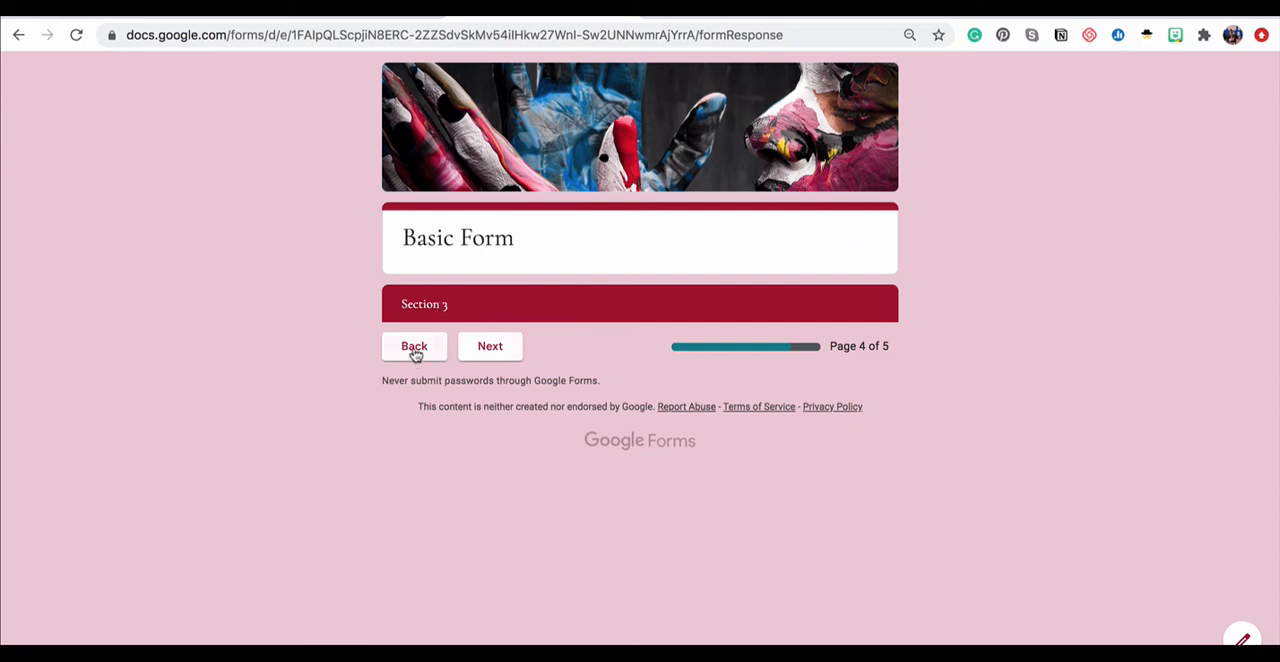
- Go back, answer gray, and confirm it reaches the Moving On section
left_click(414, 346)
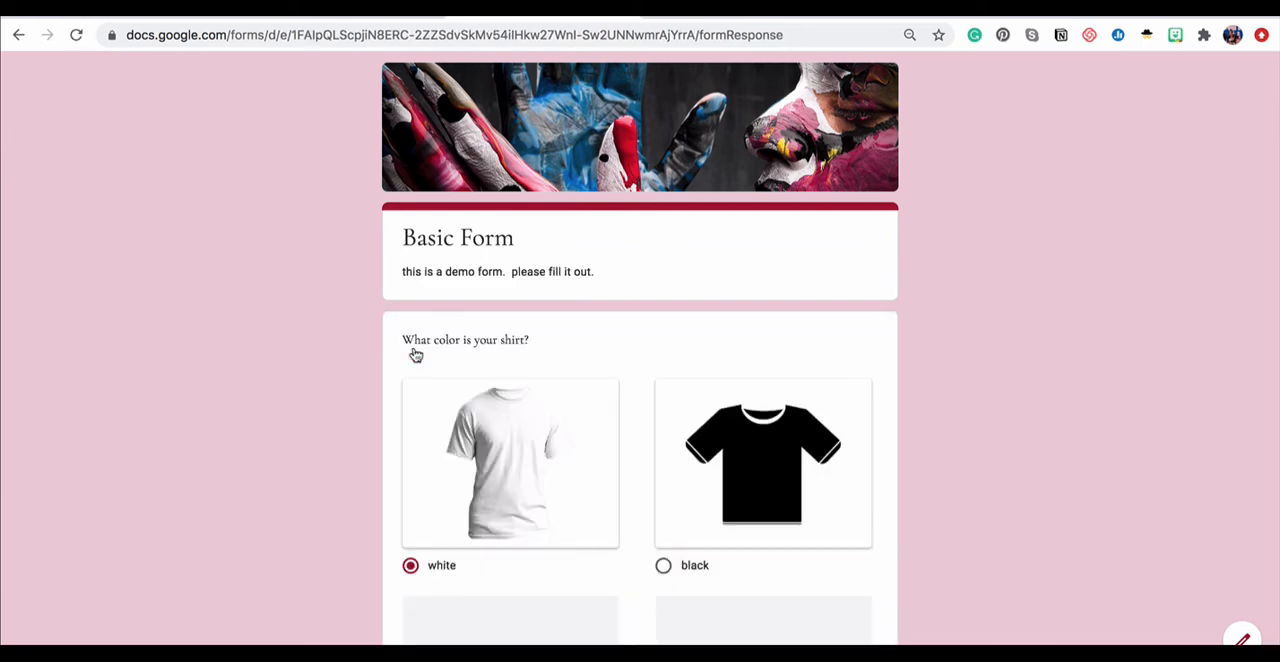
scroll("down", 3)
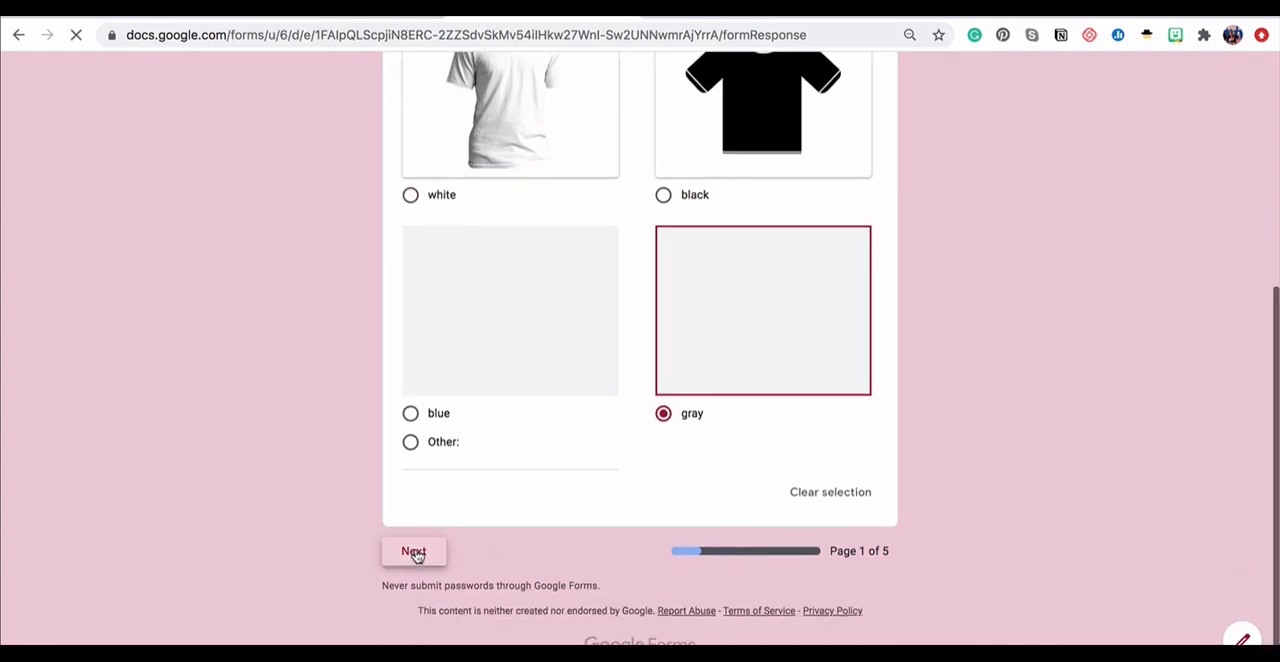
left_click(413, 551)
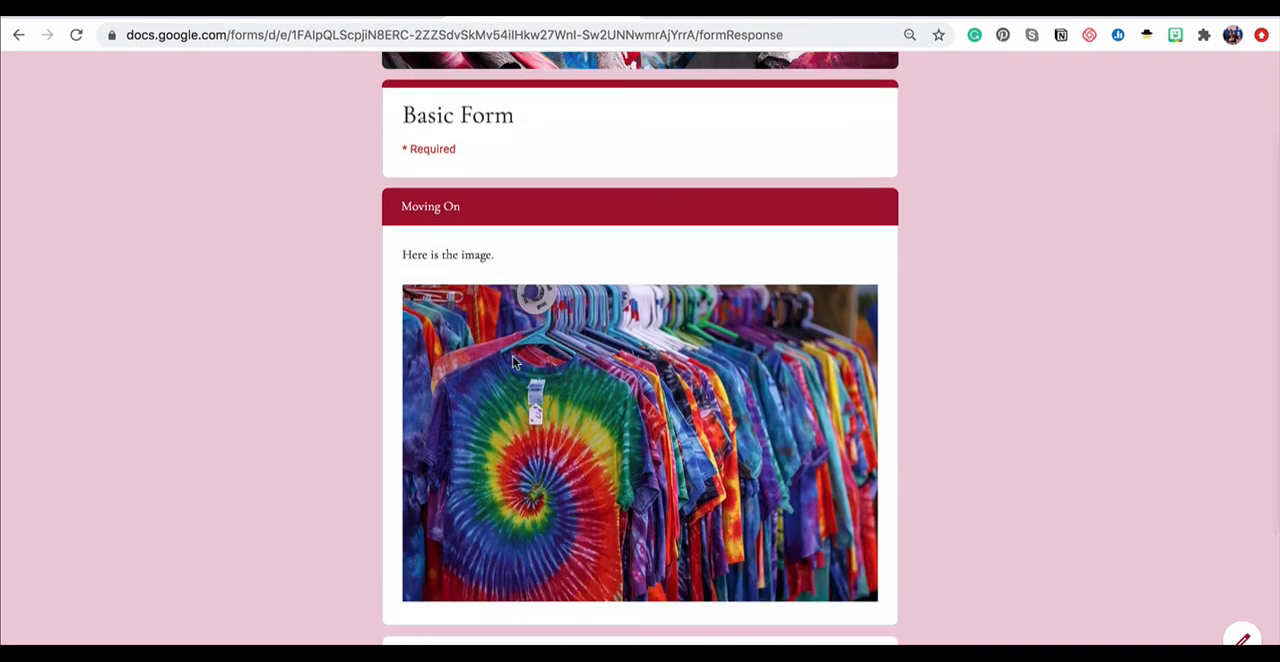
- Enter 'swirl' to trigger the Oops error, then answer 'tie-dye' and continue
scroll("down", 3)
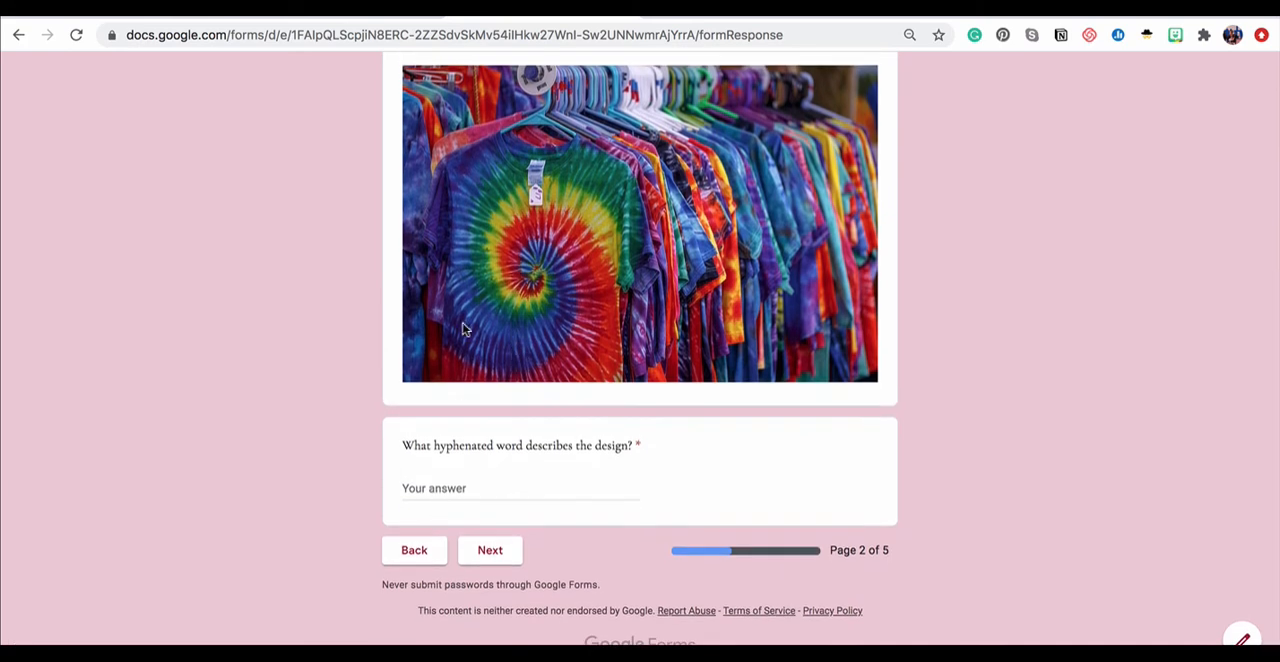
left_click(520, 488)
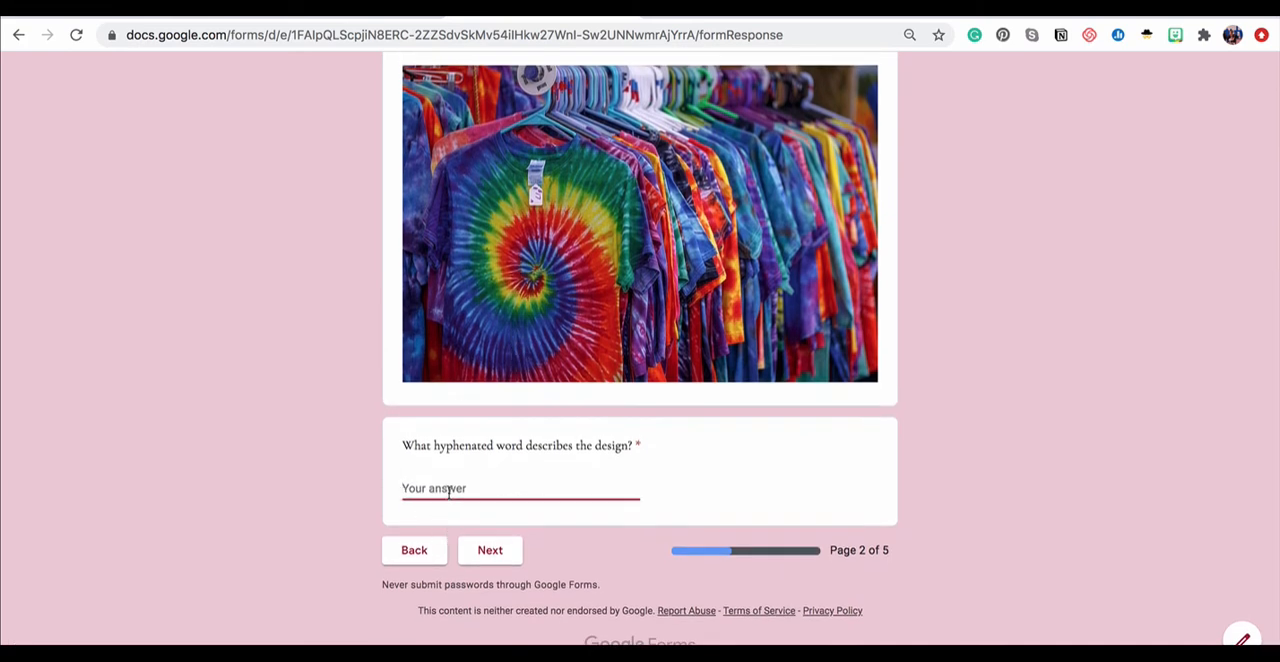
type("swirl")
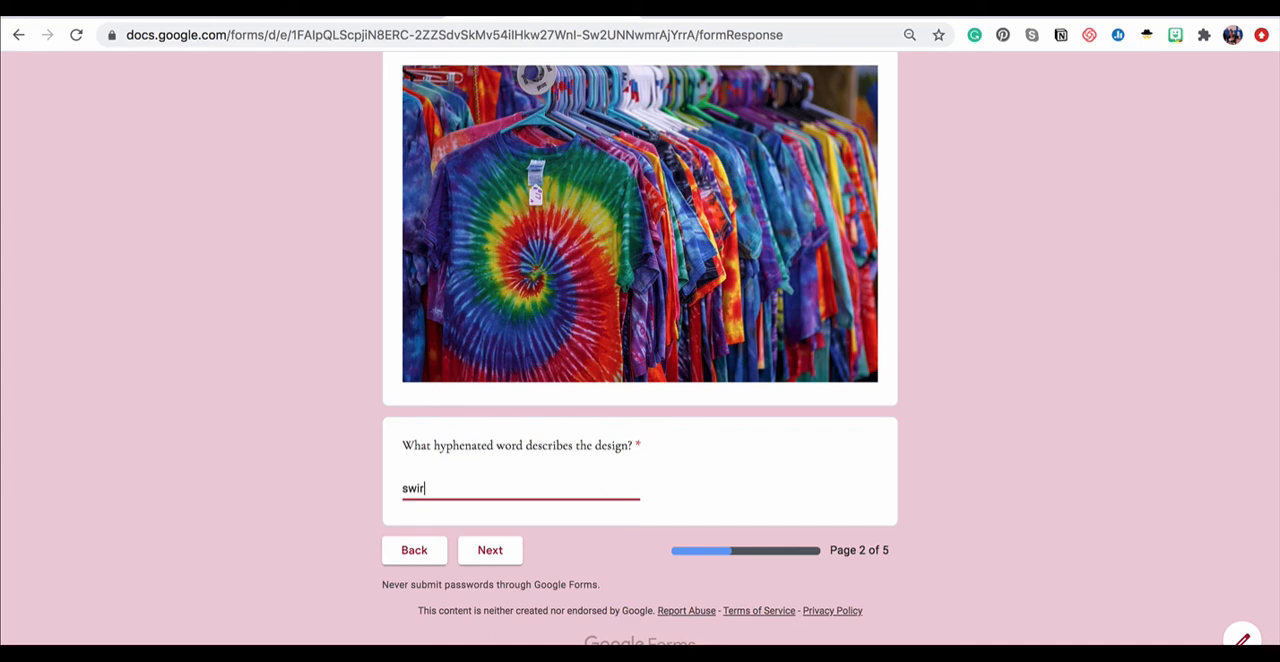
left_click(490, 550)
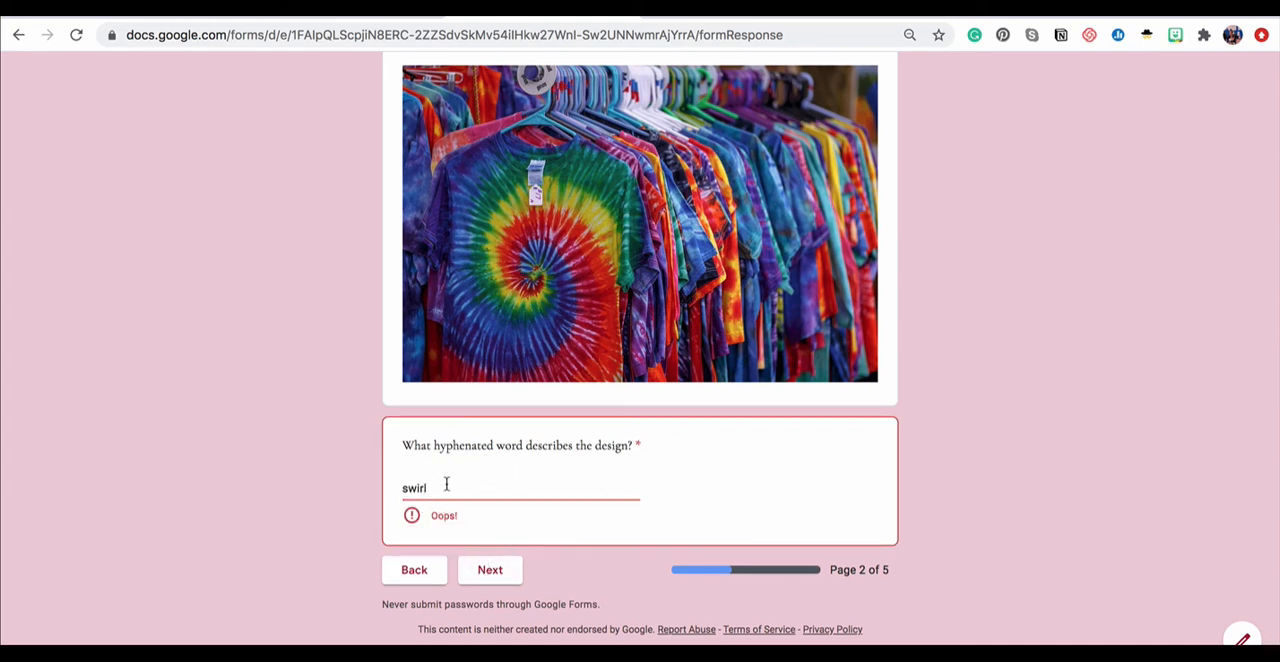
mouse_move(486, 511)
type("tie-dye")
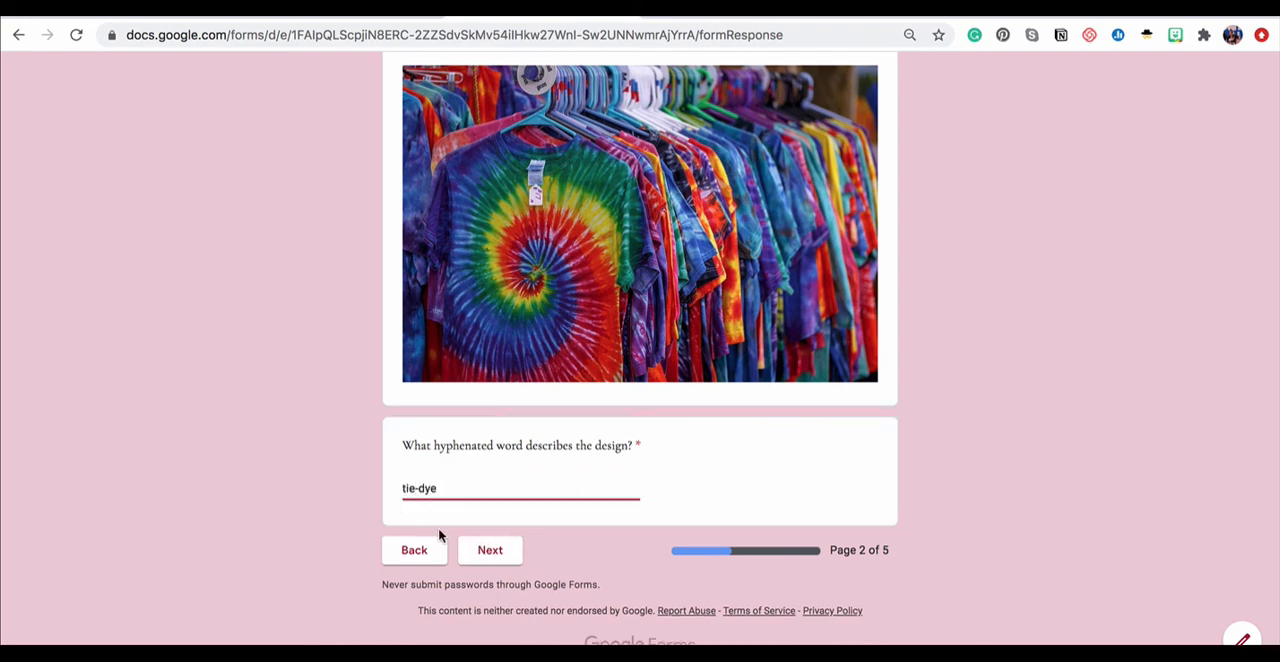
left_click(490, 550)
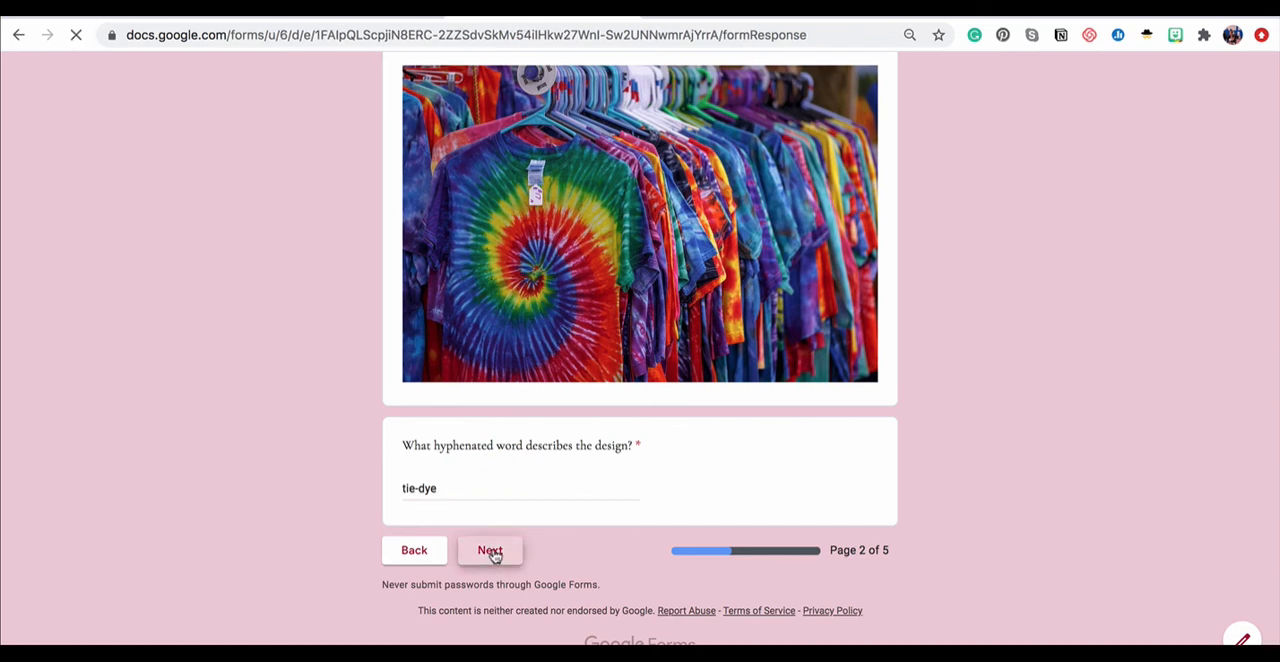
- Advance past the name page and Section 3, then submit from Section 4
left_click(490, 550)
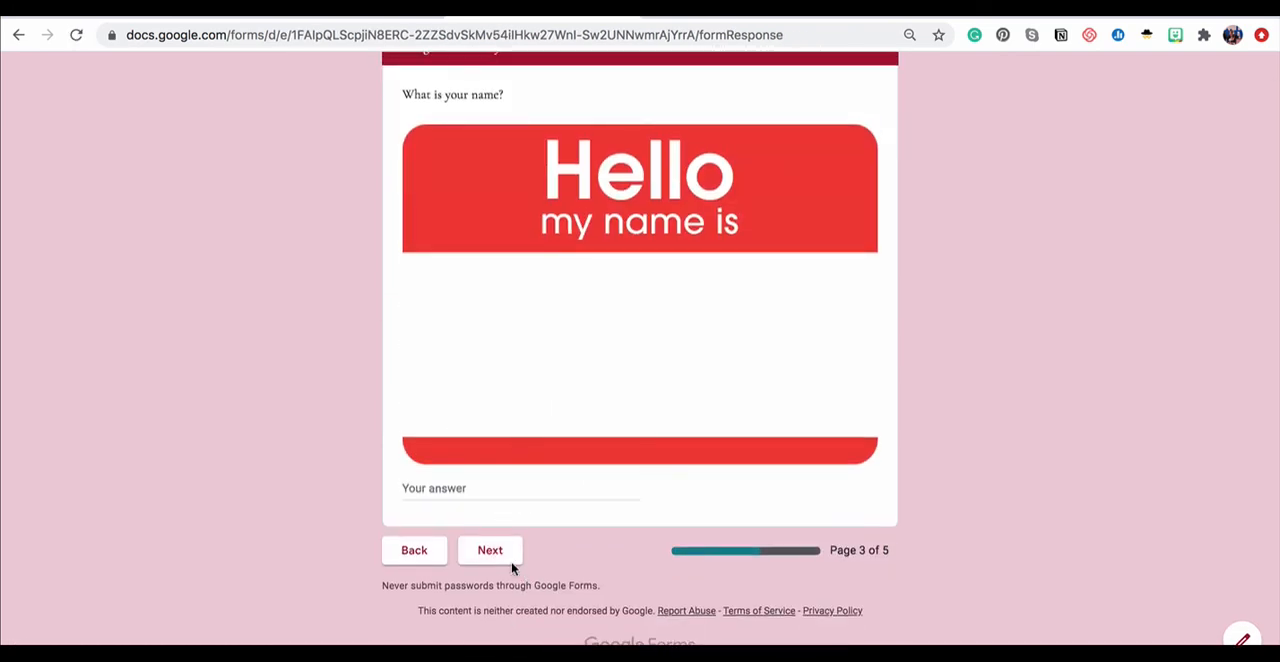
left_click(490, 550)
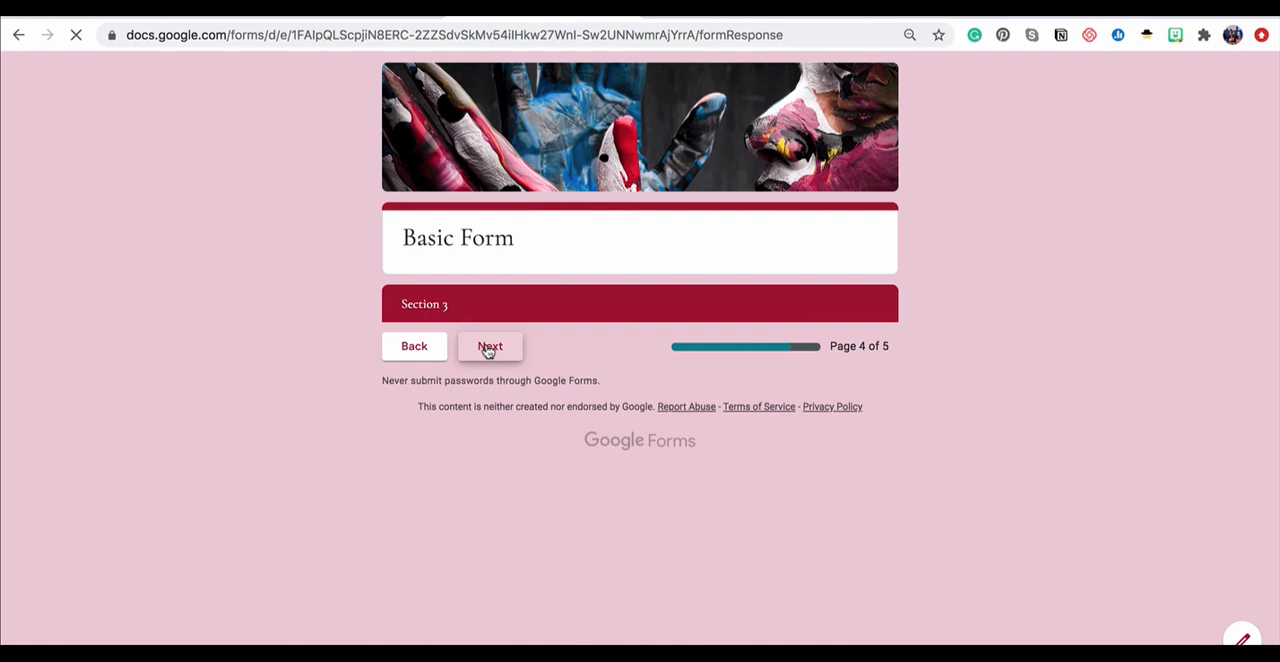
left_click(490, 346)
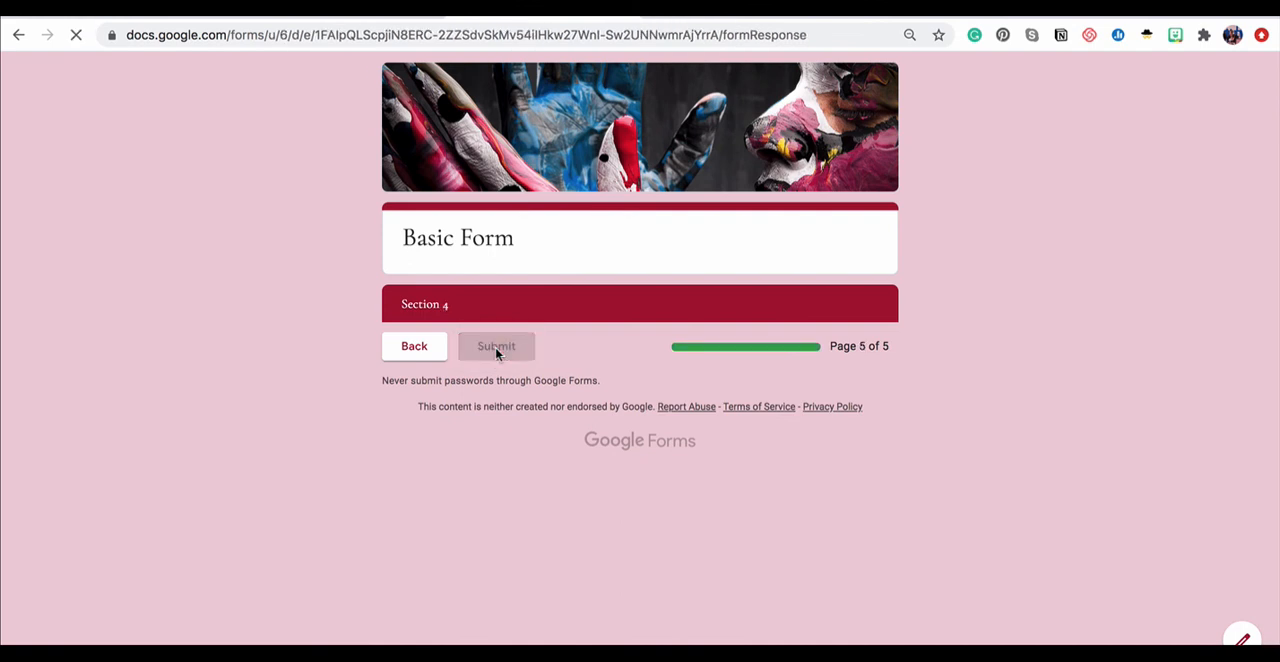
left_click(496, 346)
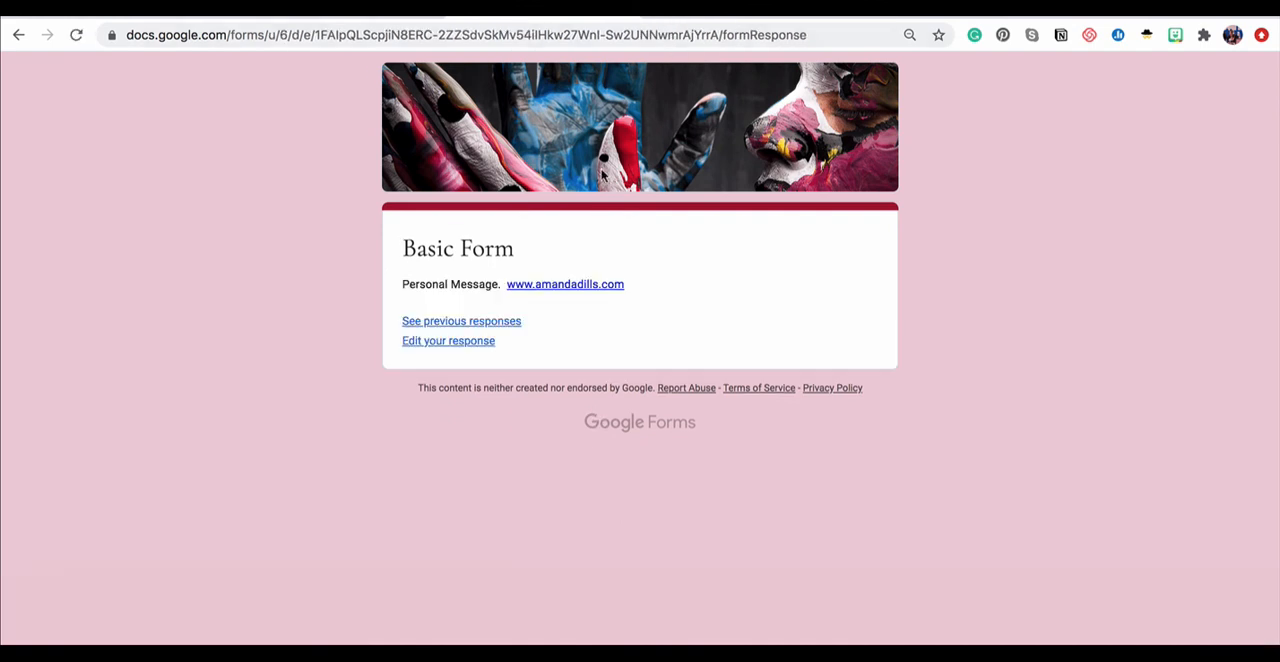
mouse_move(725, 193)
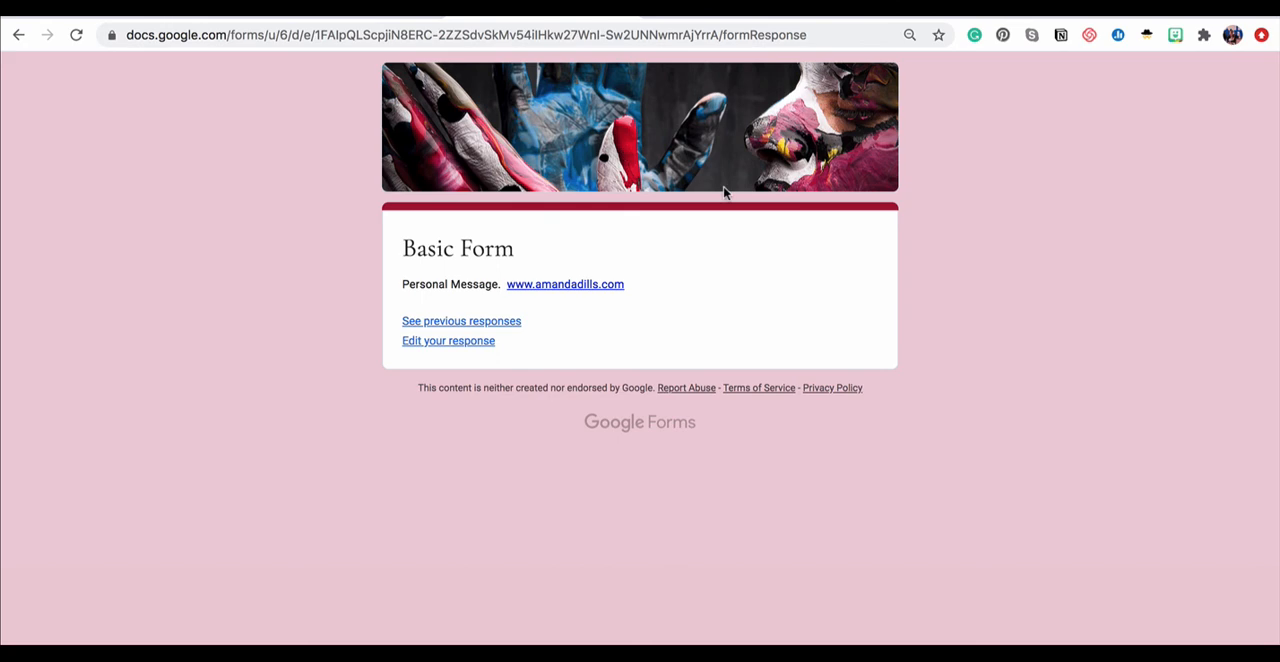